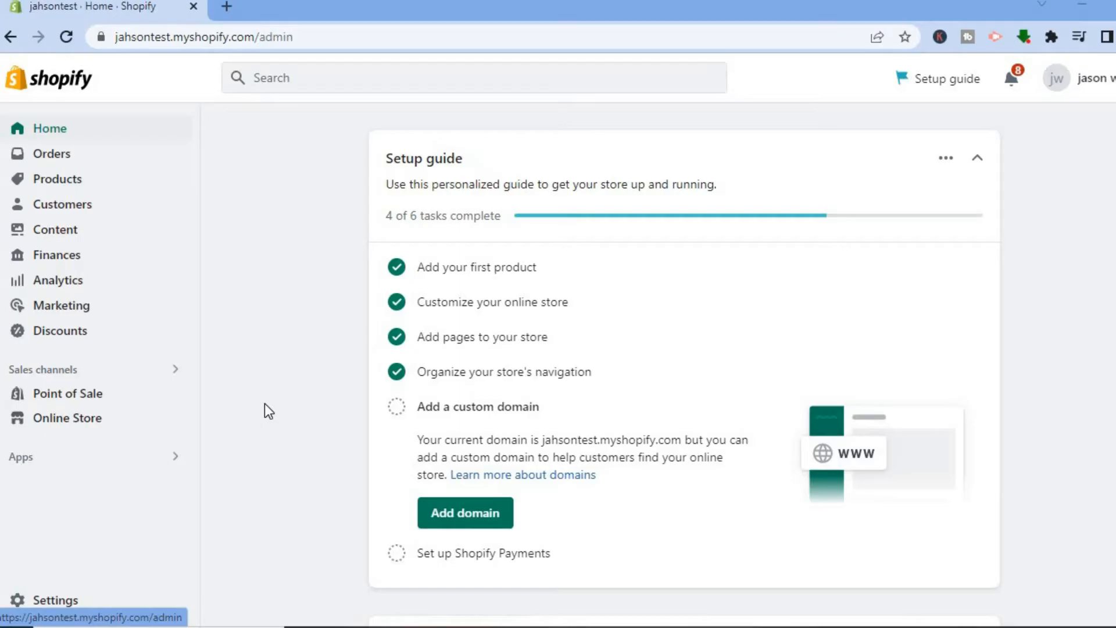
mouse_move(162, 456)
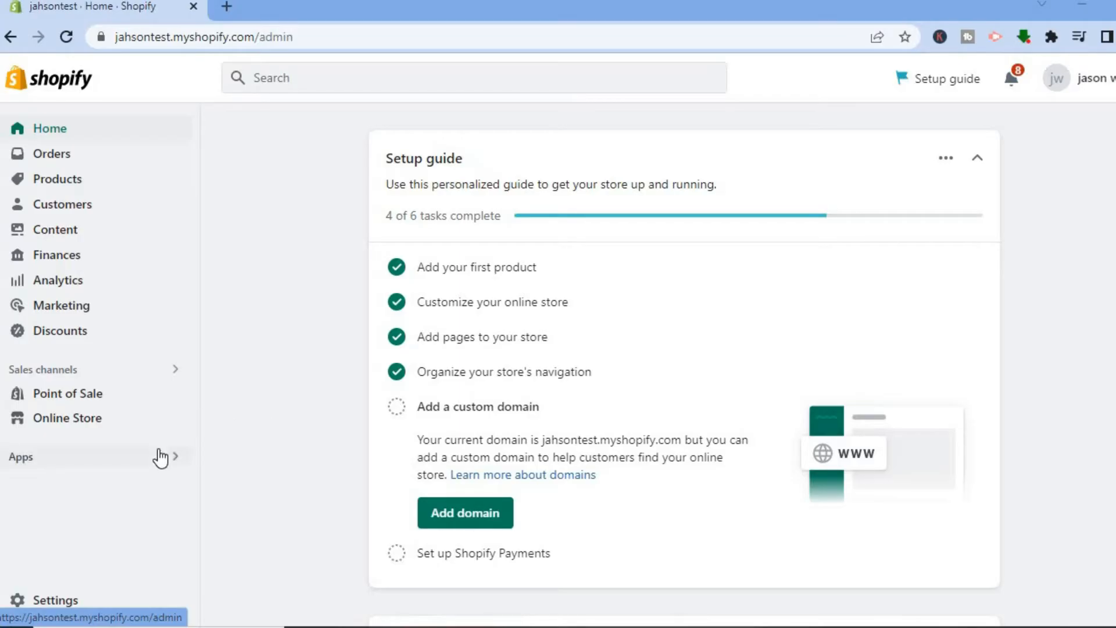
mouse_move(36, 606)
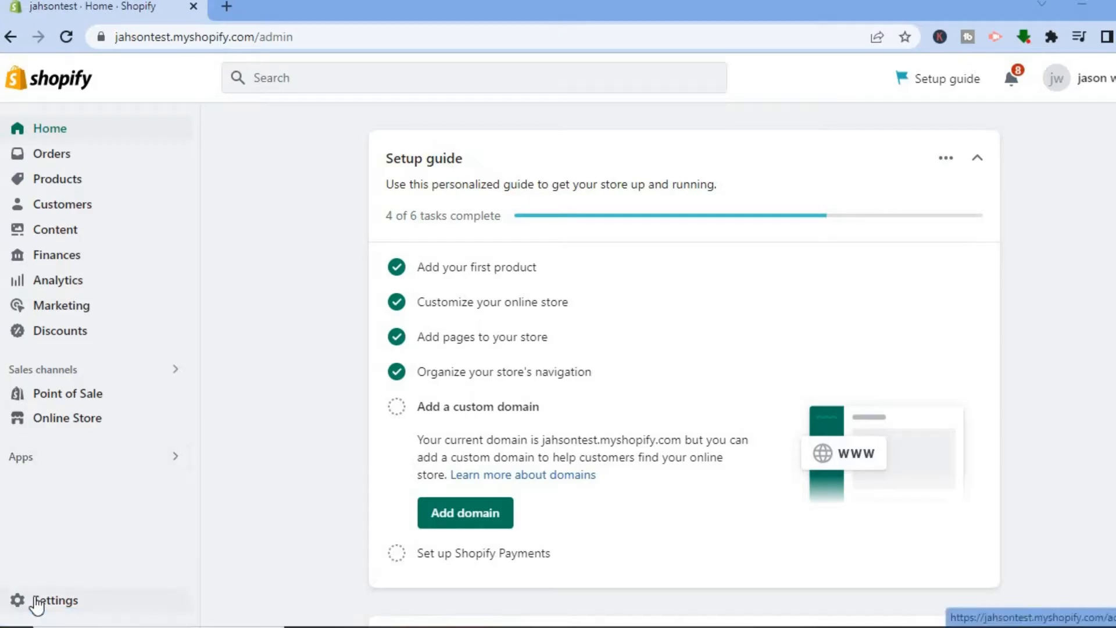
Step: Go to Settings and open the Apps and sales channels page
left_click(55, 600)
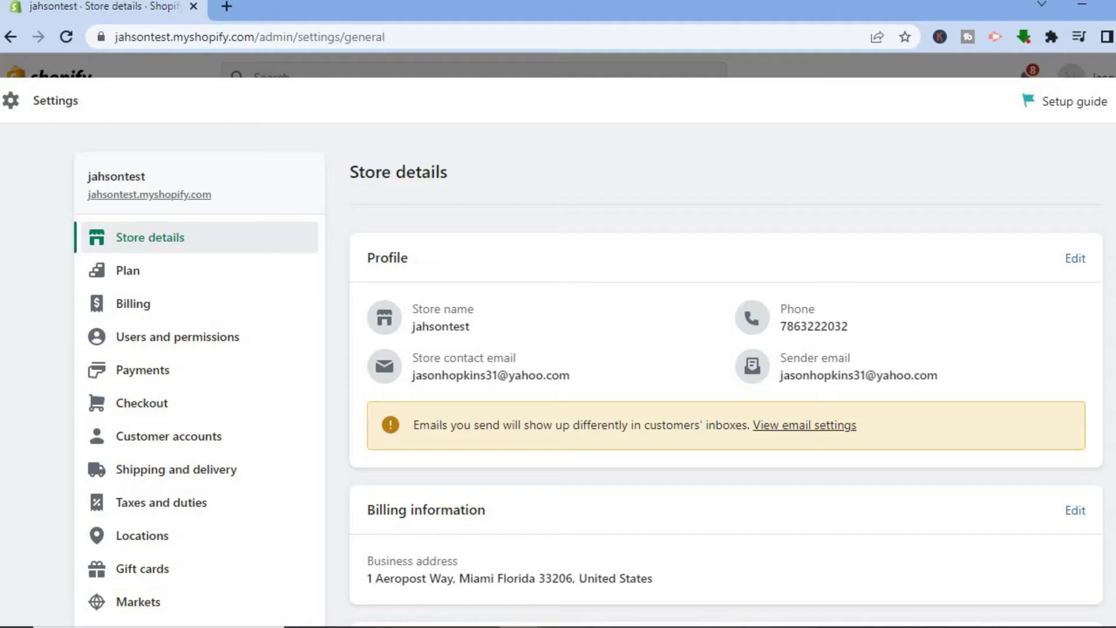
scroll("down", 3)
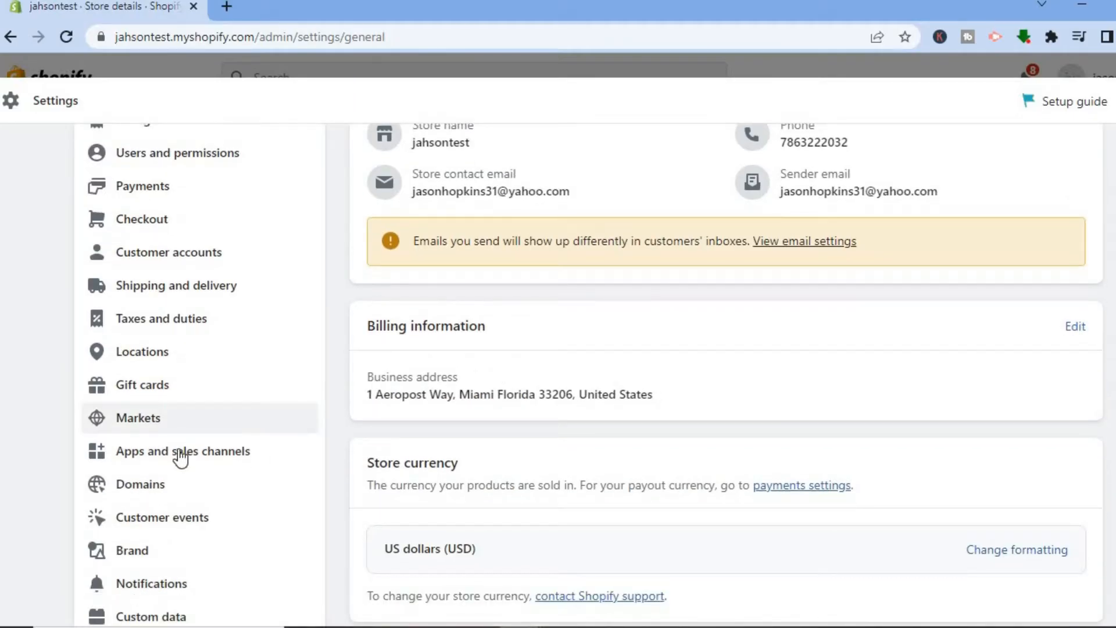
mouse_move(182, 450)
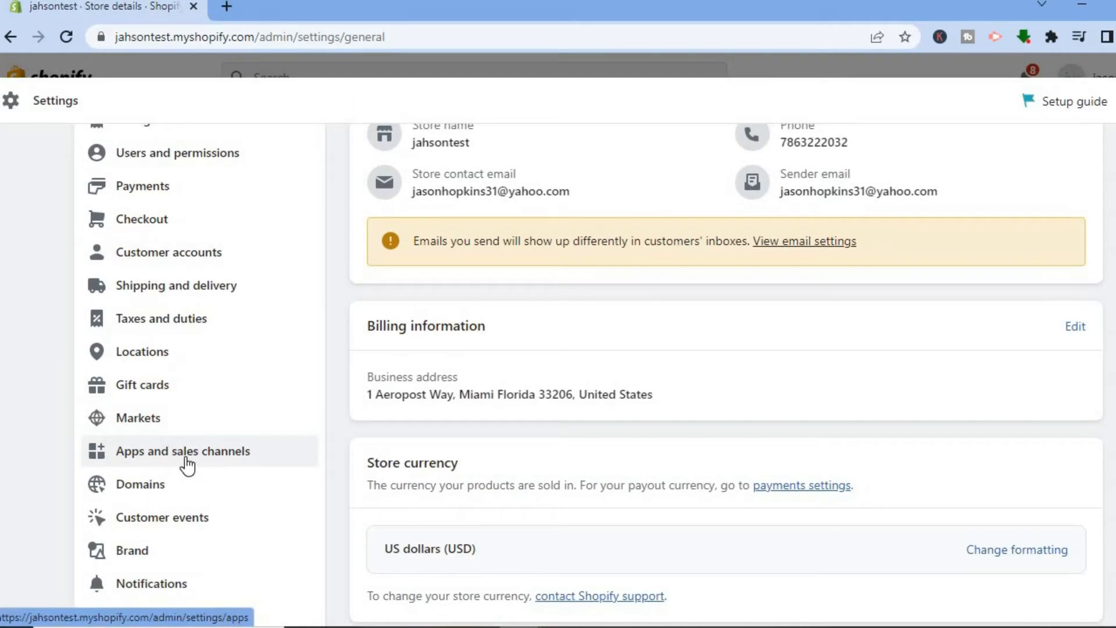
left_click(182, 450)
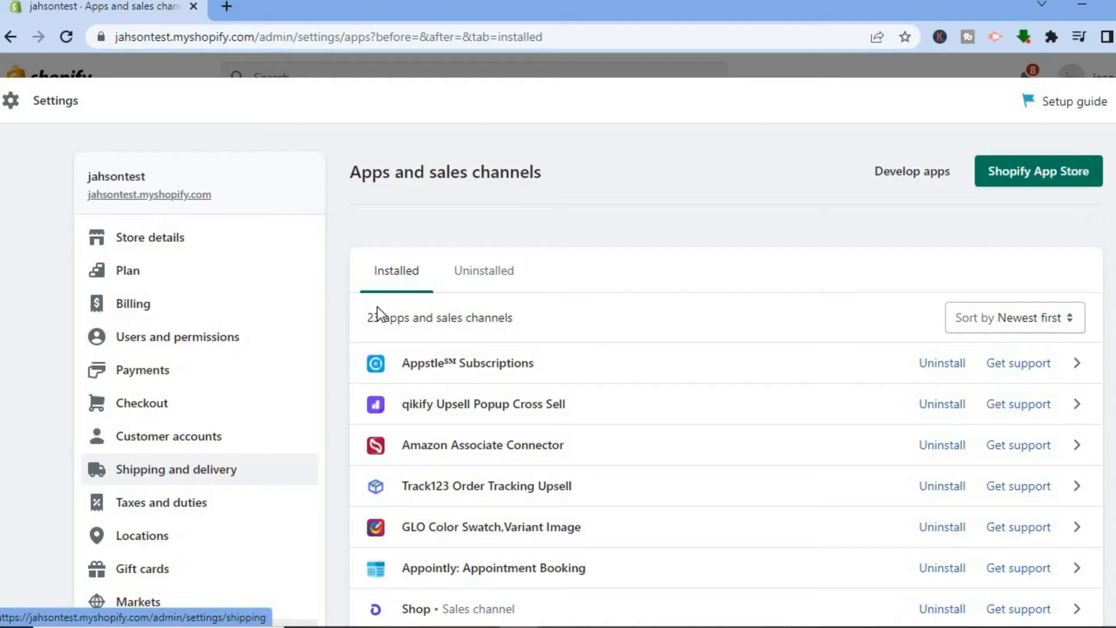
mouse_move(627, 210)
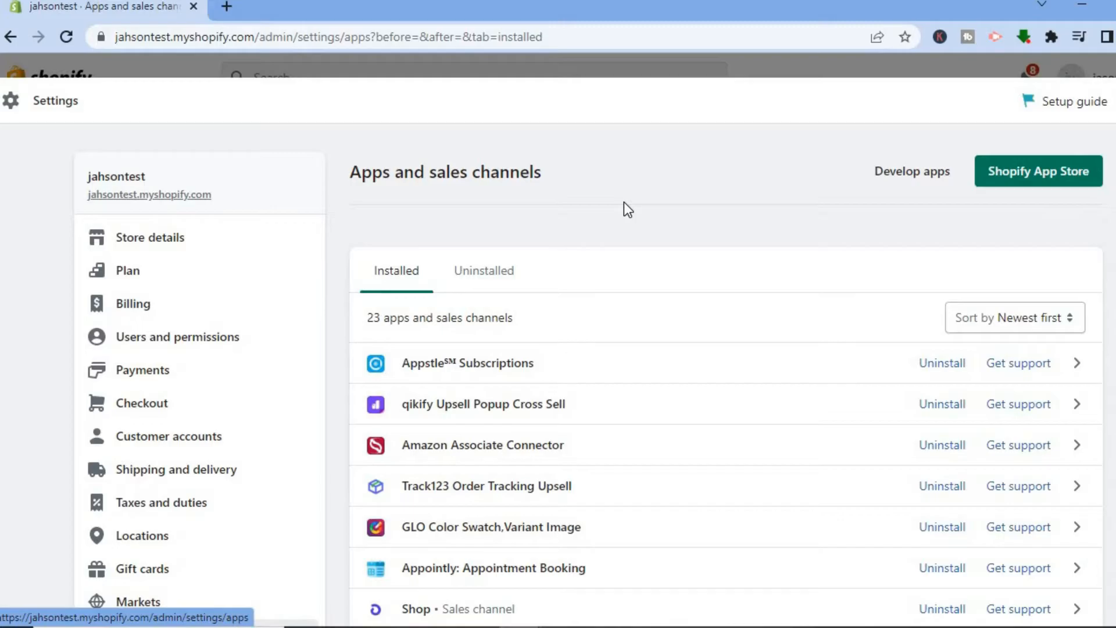
mouse_move(1038, 171)
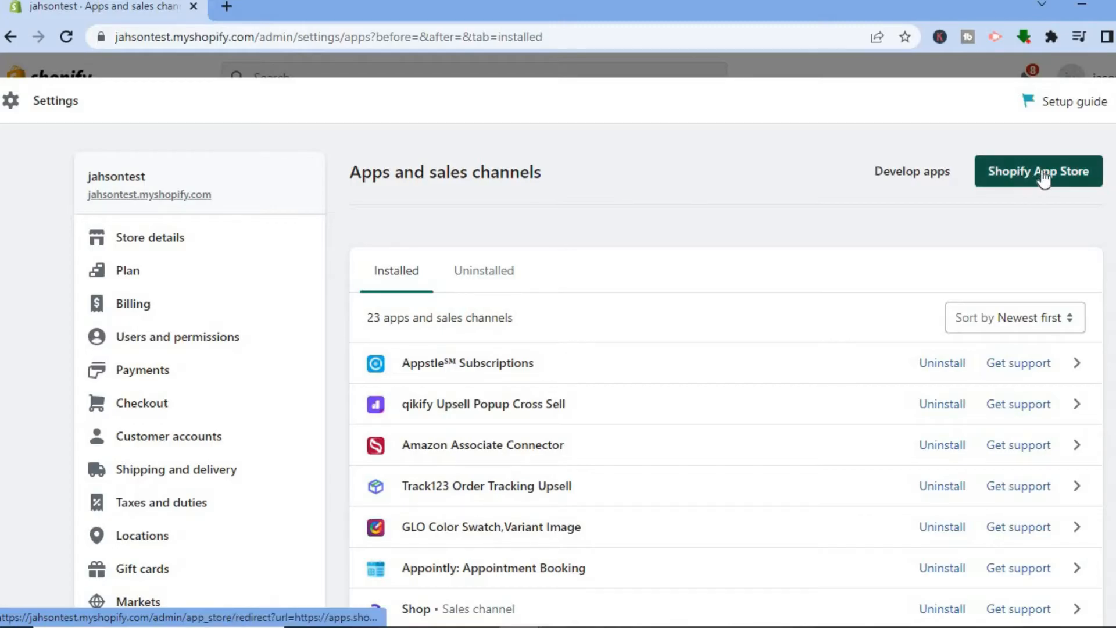
Step: Search the Shopify App Store for 'whatsapp button' and browse the 216 results
left_click(1038, 171)
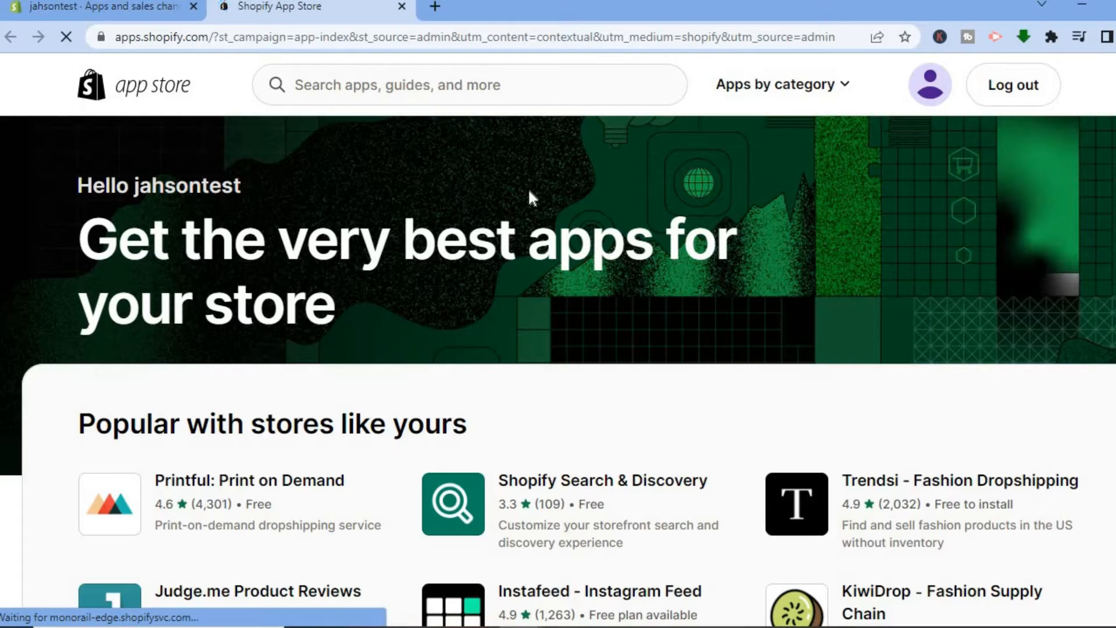
left_click(470, 84)
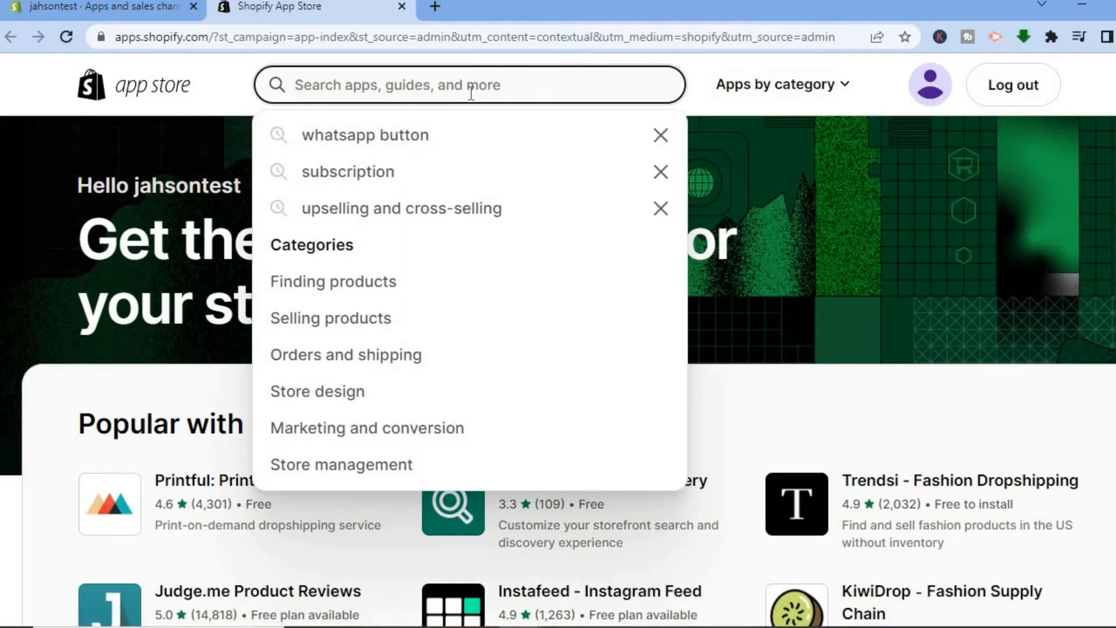
mouse_move(435, 140)
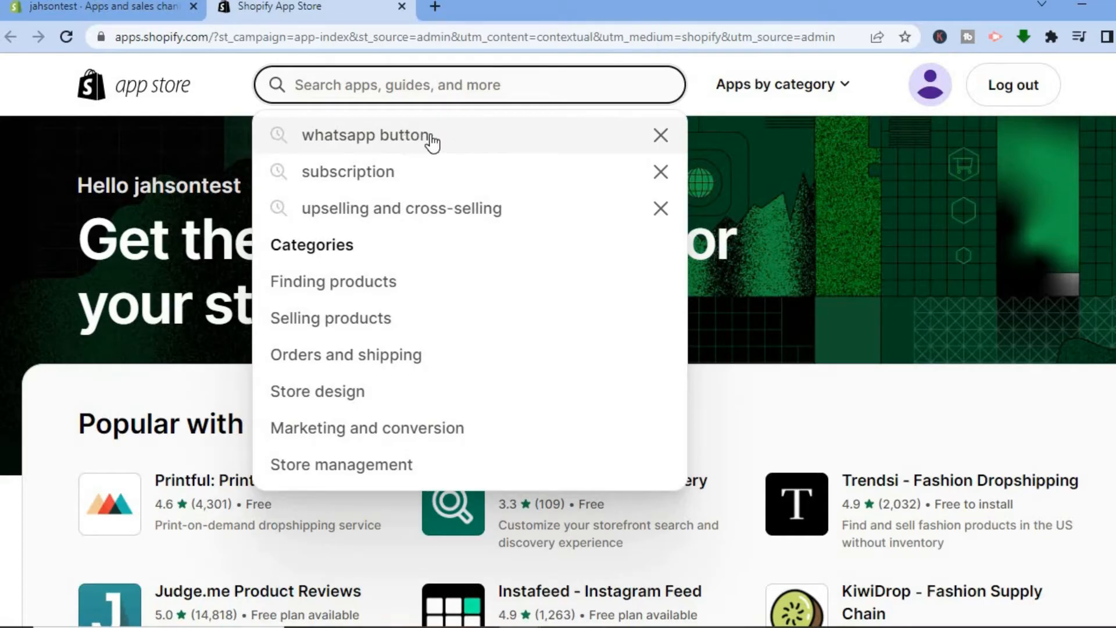
left_click(367, 136)
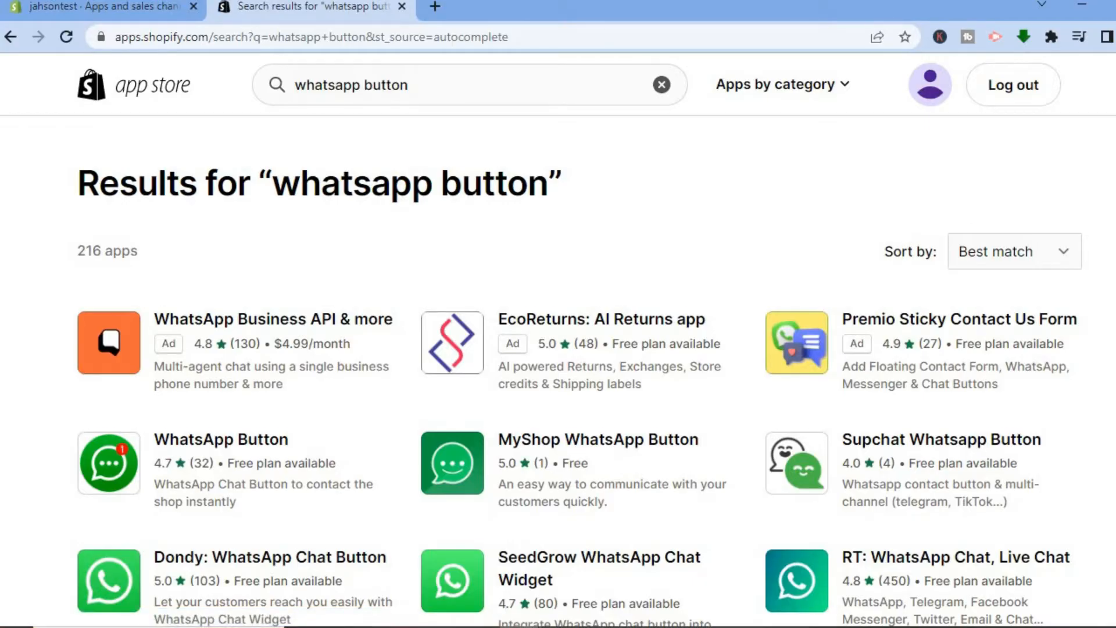
scroll("down", 3)
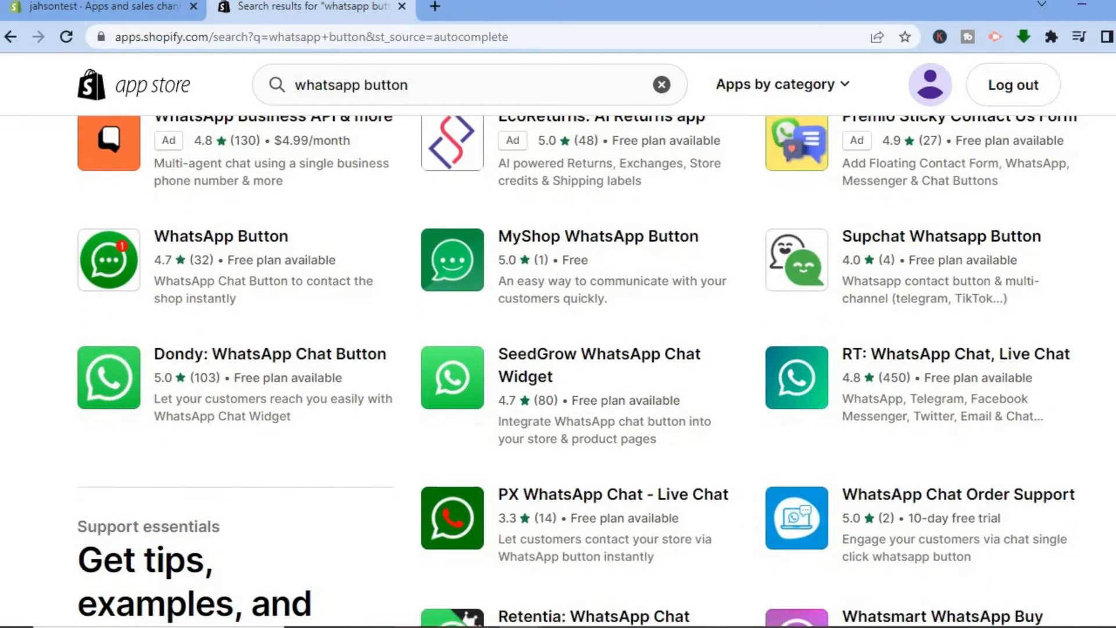
mouse_move(269, 354)
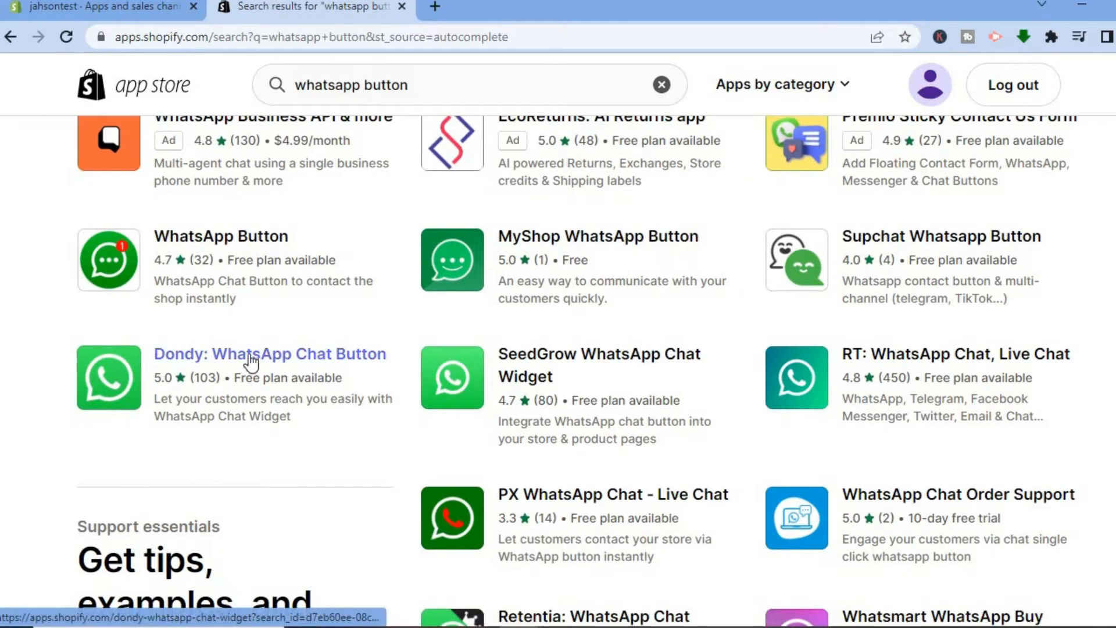
mouse_move(265, 361)
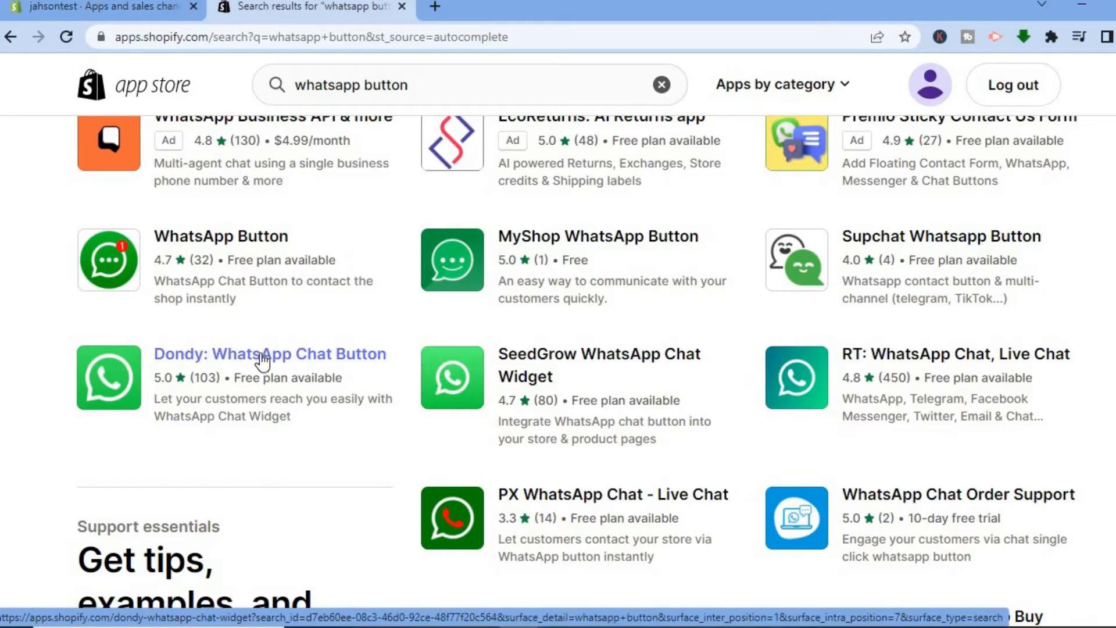
left_click(270, 354)
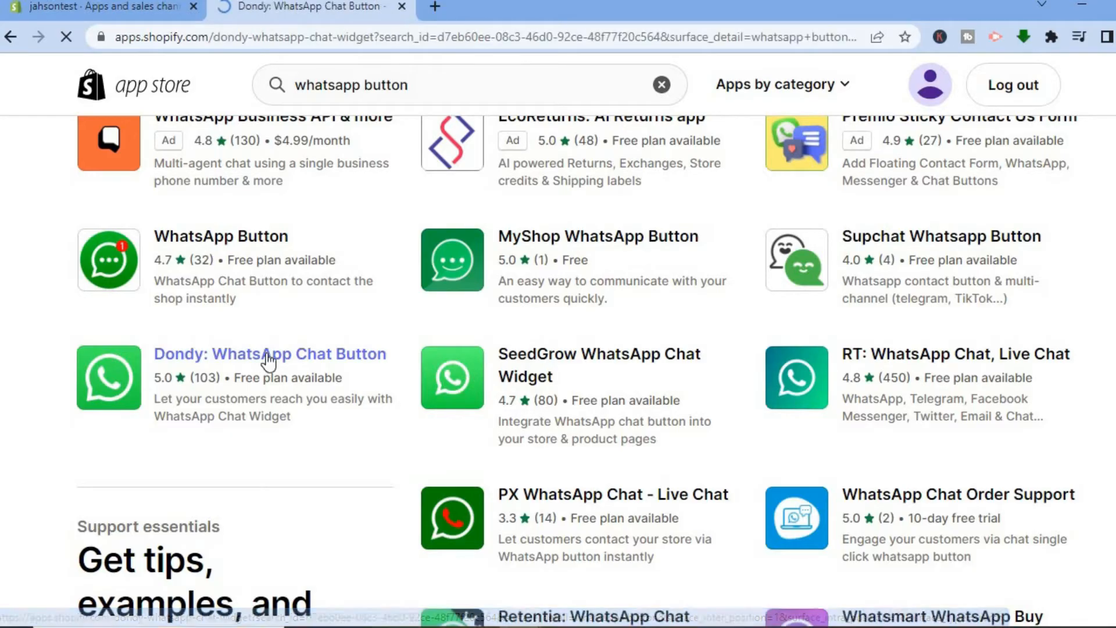
left_click(269, 354)
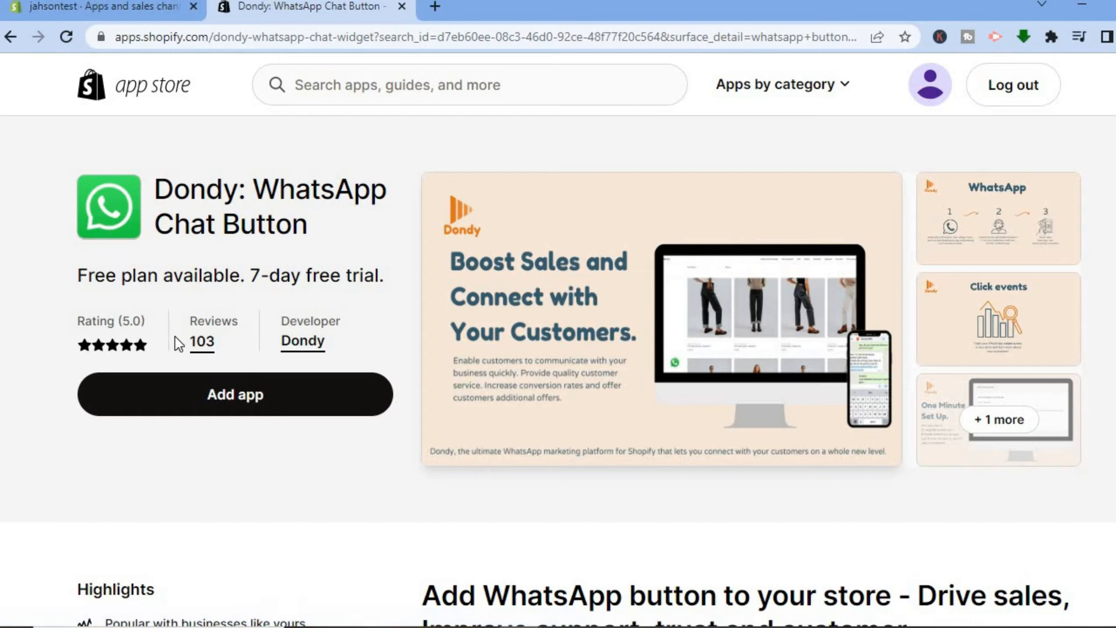
scroll("down", 3)
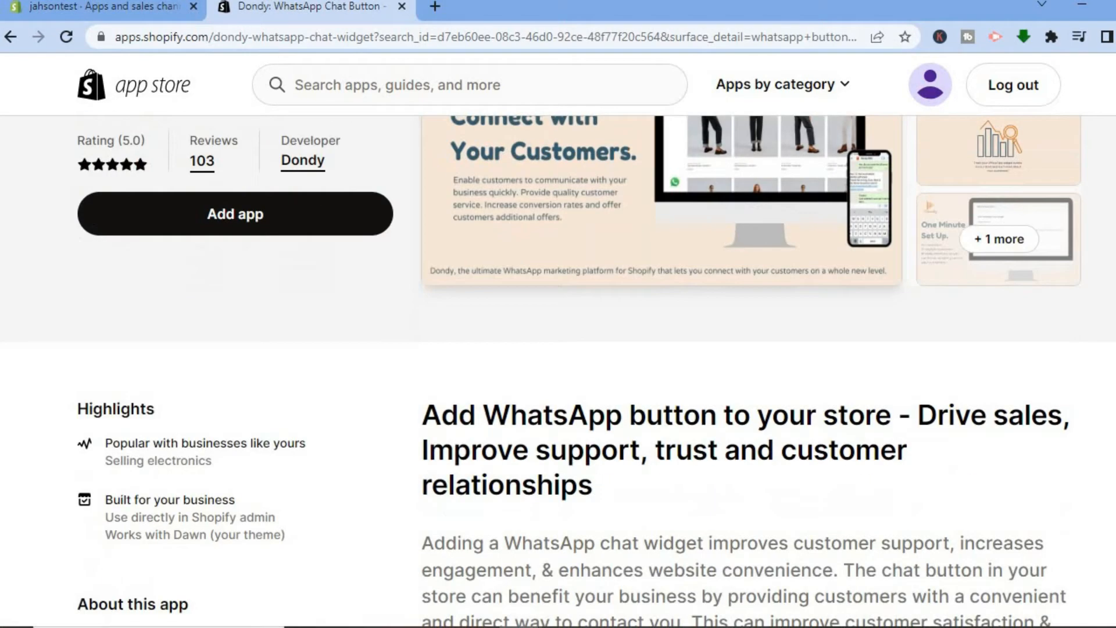
scroll("down", 3)
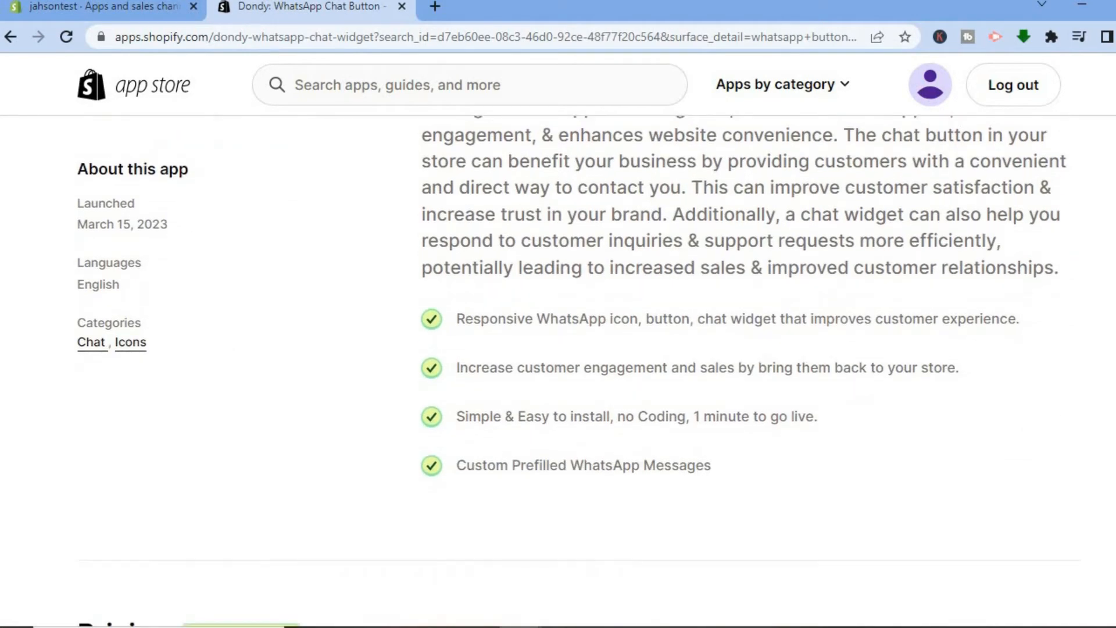
scroll("up", 3)
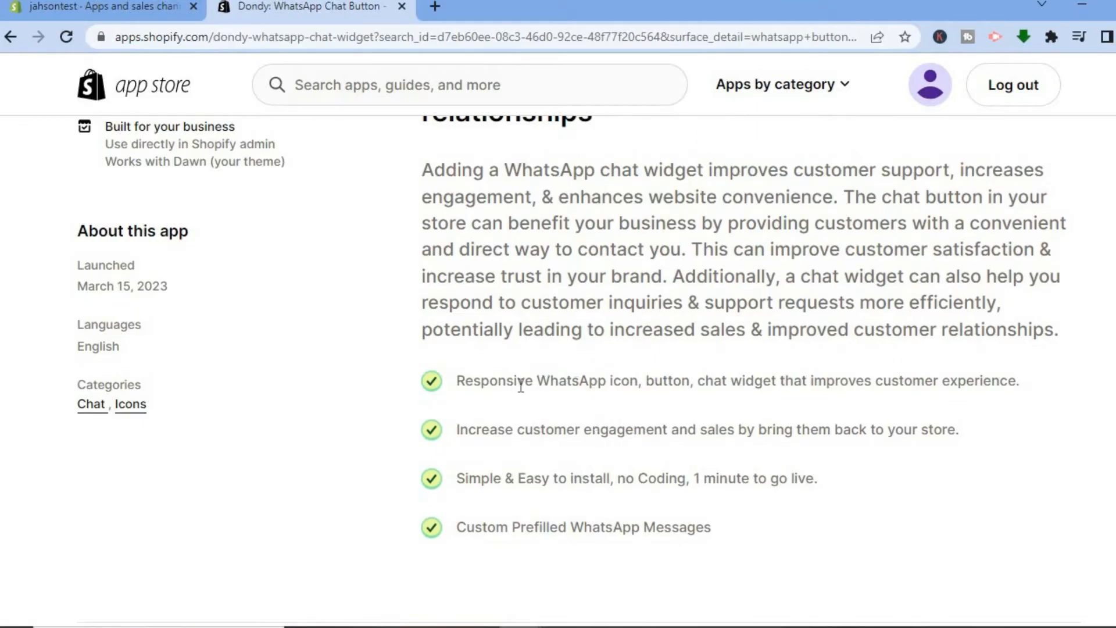
mouse_move(564, 383)
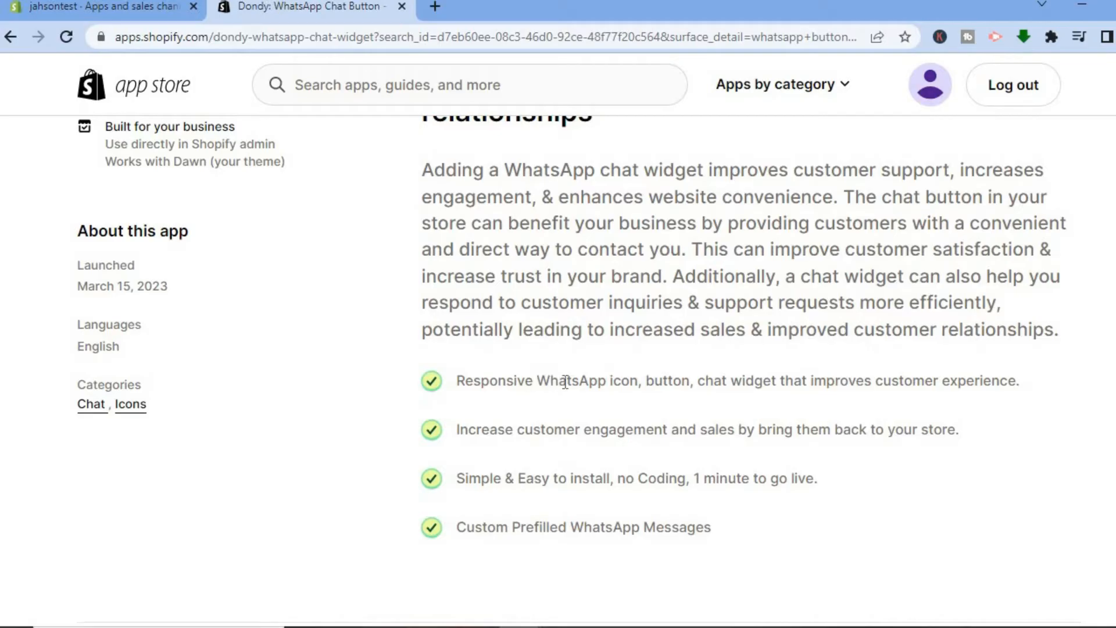
mouse_move(736, 383)
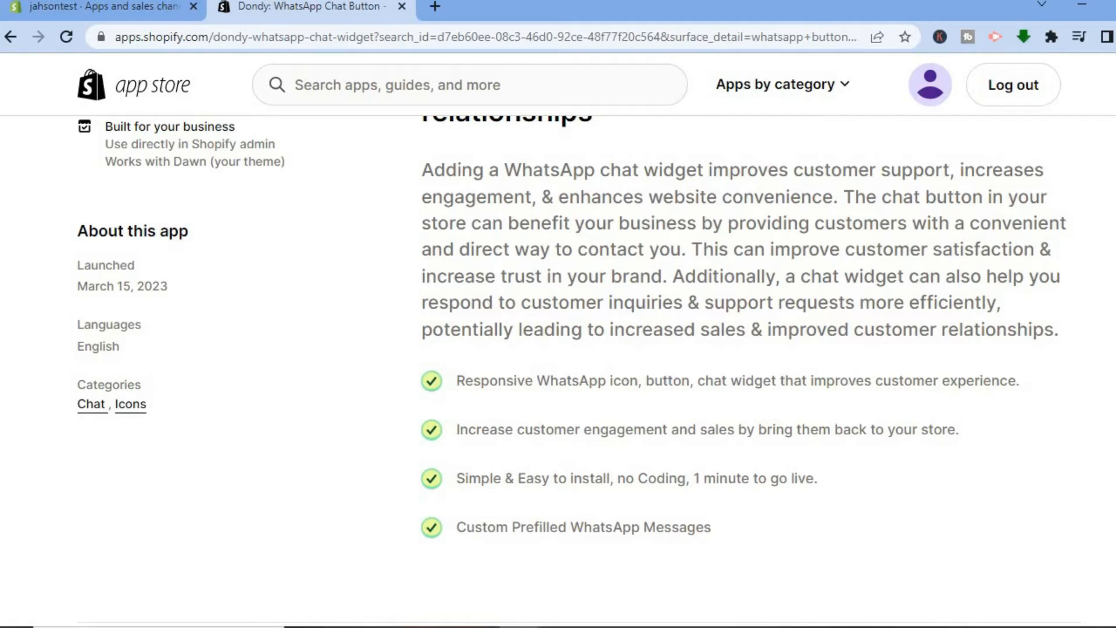
scroll("down", 3)
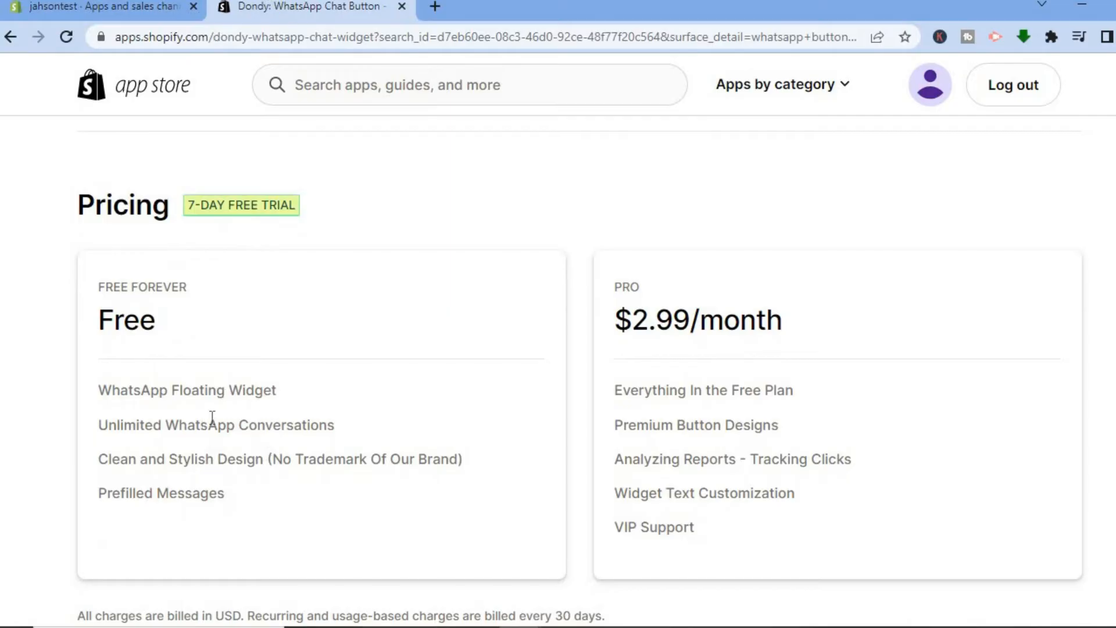
mouse_move(276, 395)
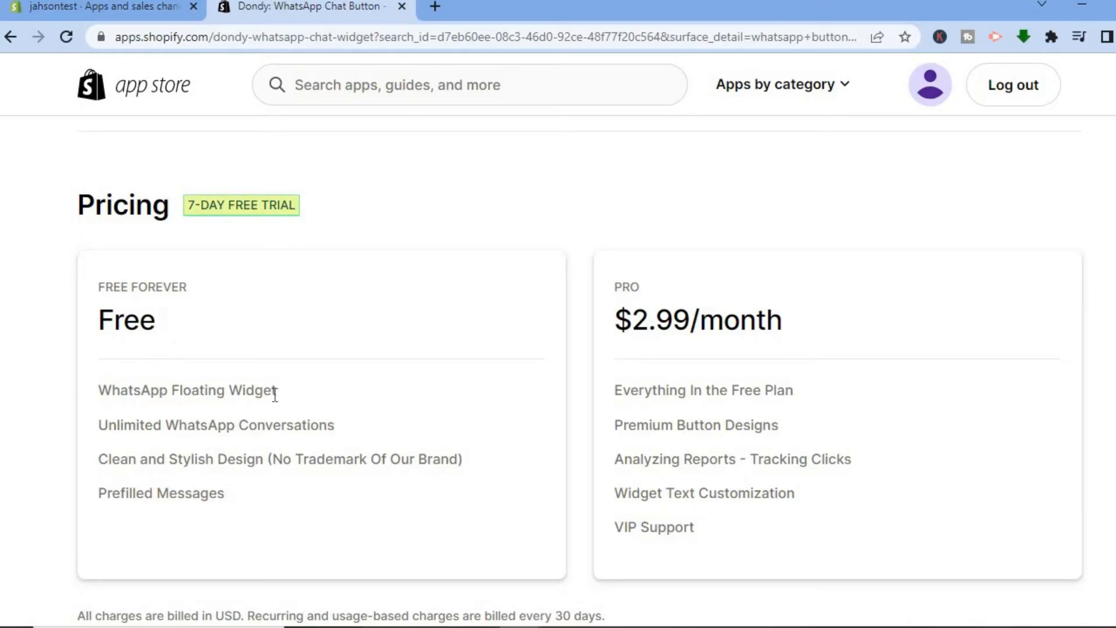
mouse_move(302, 429)
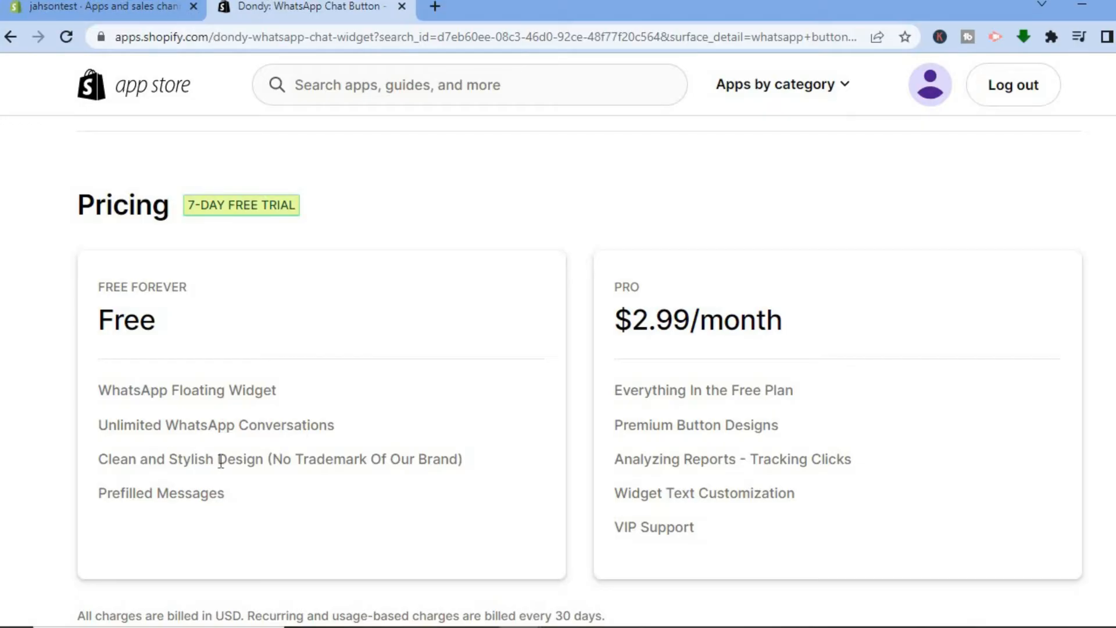
mouse_move(618, 444)
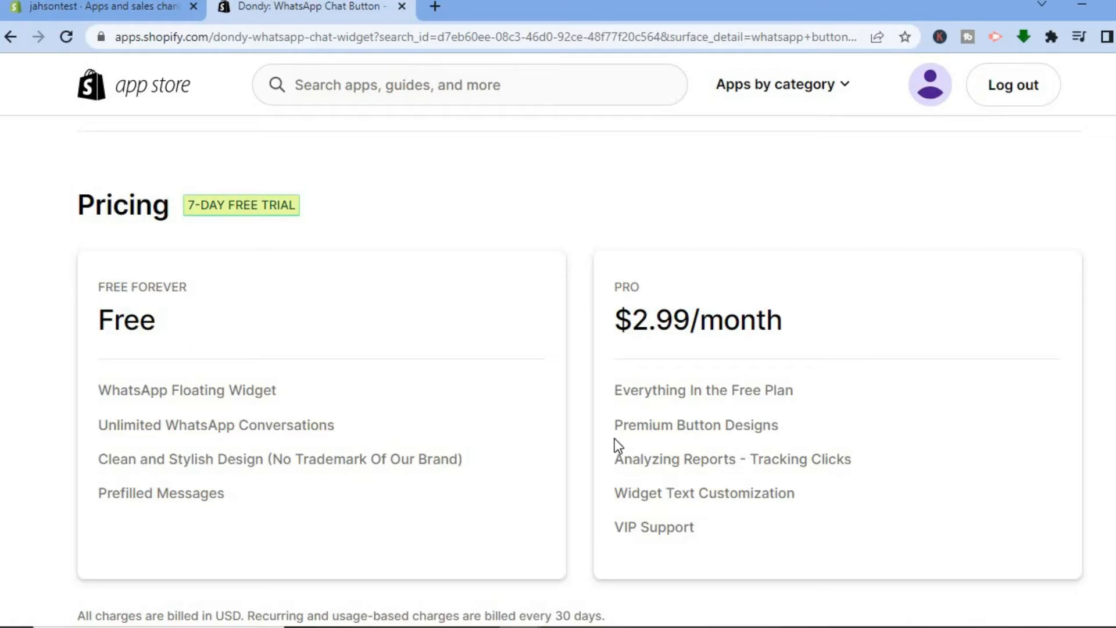
mouse_move(643, 325)
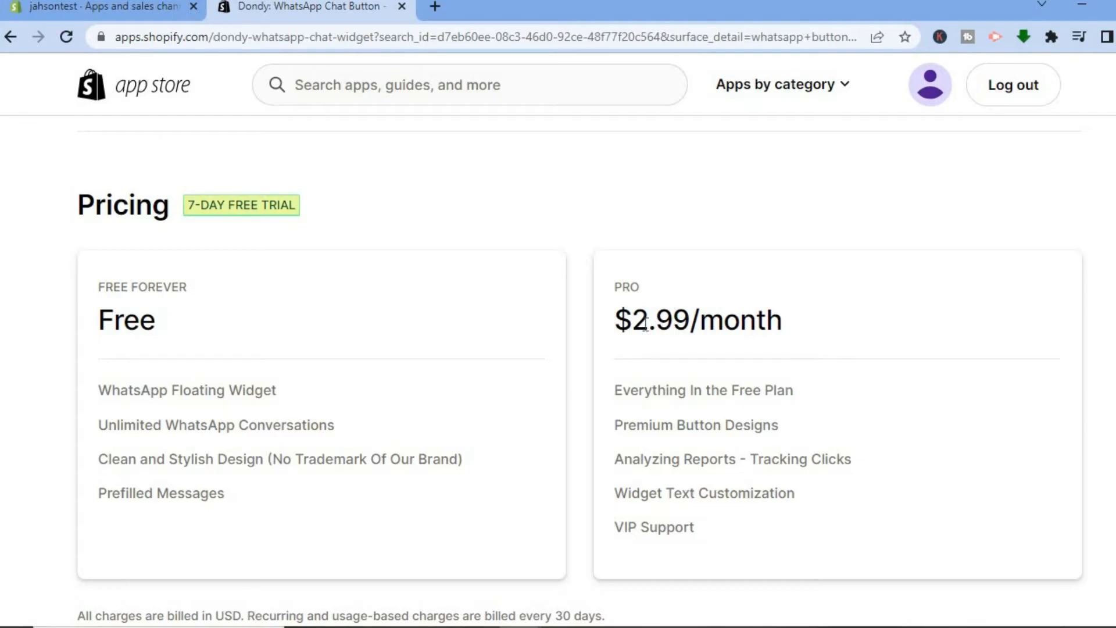
mouse_move(647, 321)
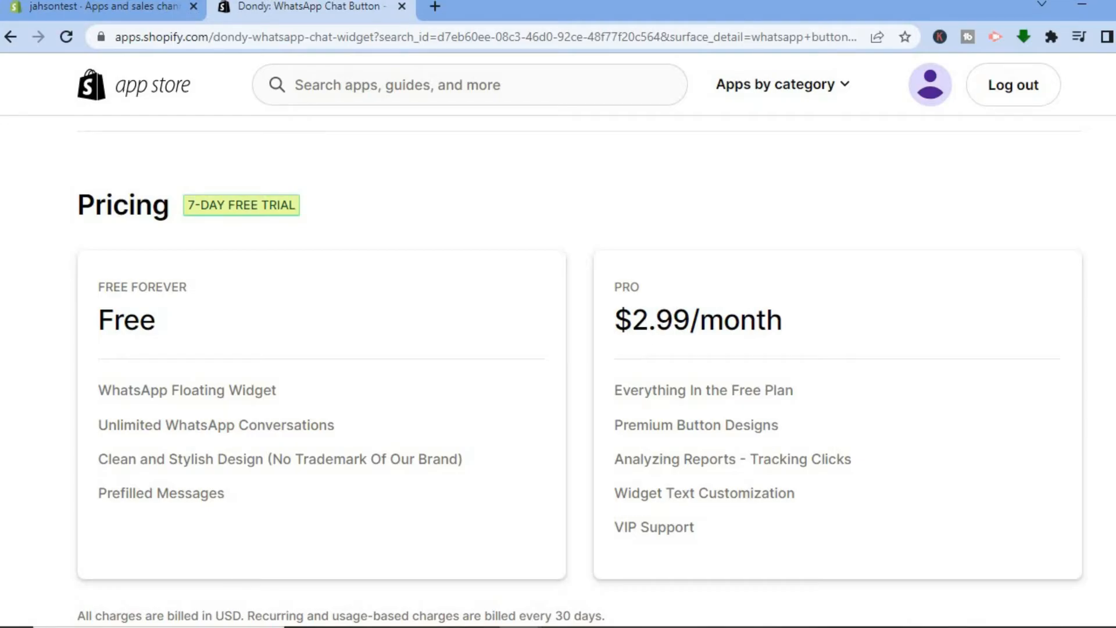
scroll("up", 3)
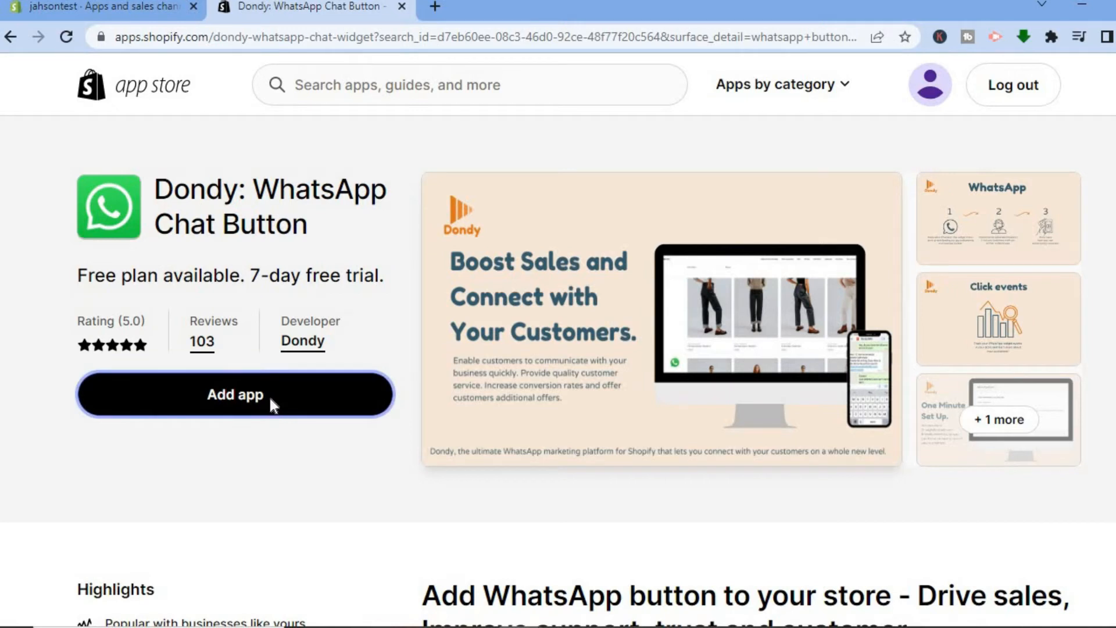
Step: Add the Dondy: WhatsApp Chat Widget app to the store
left_click(235, 394)
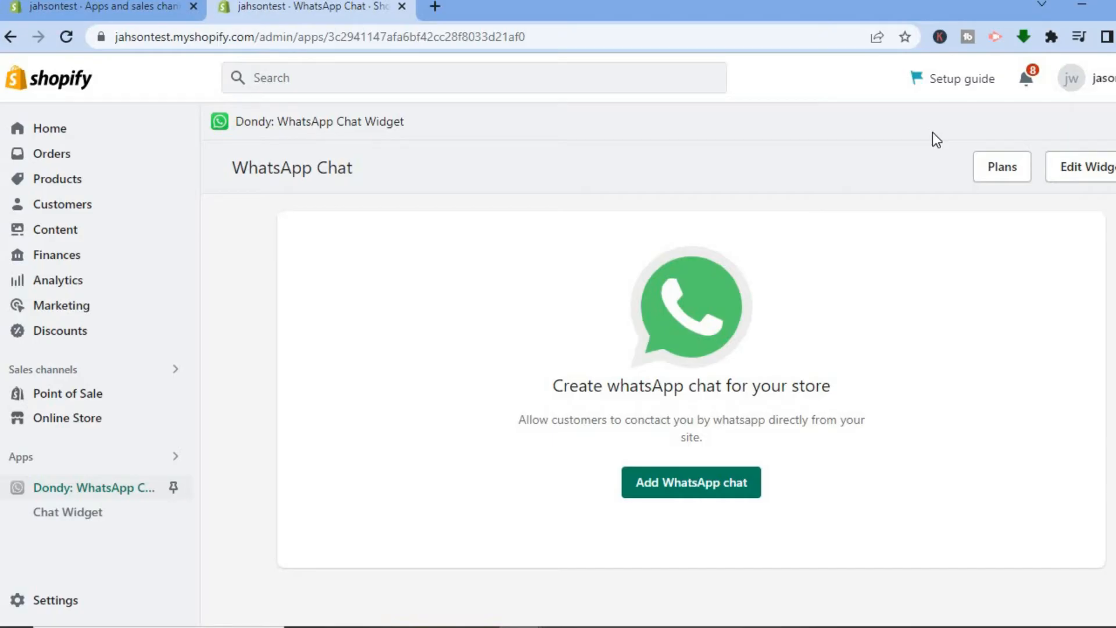
mouse_move(840, 291)
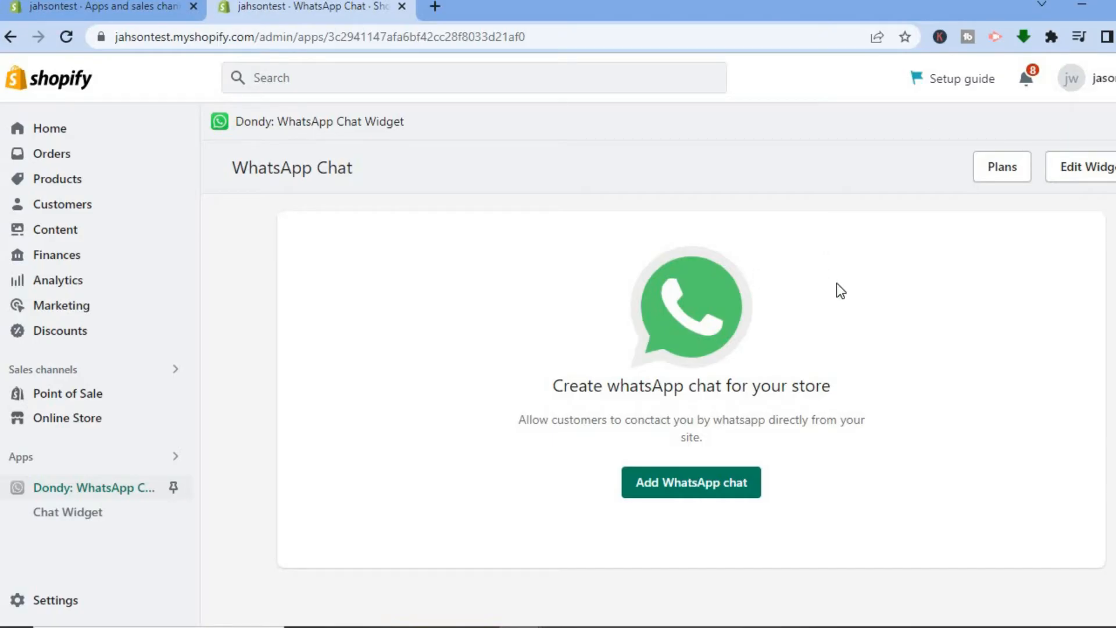
mouse_move(786, 380)
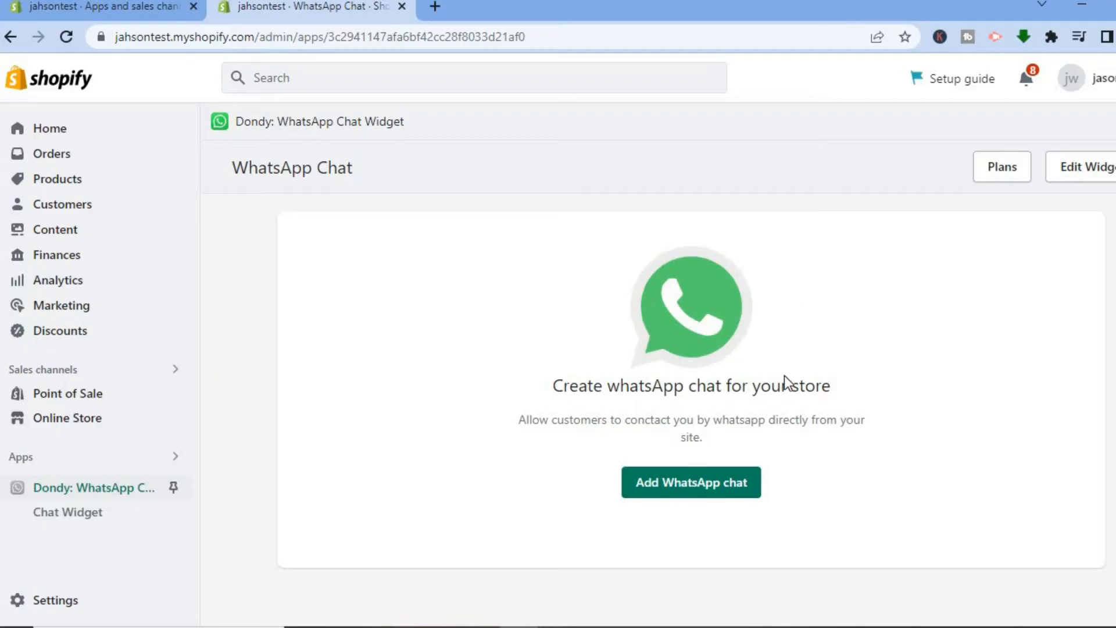
mouse_move(691, 482)
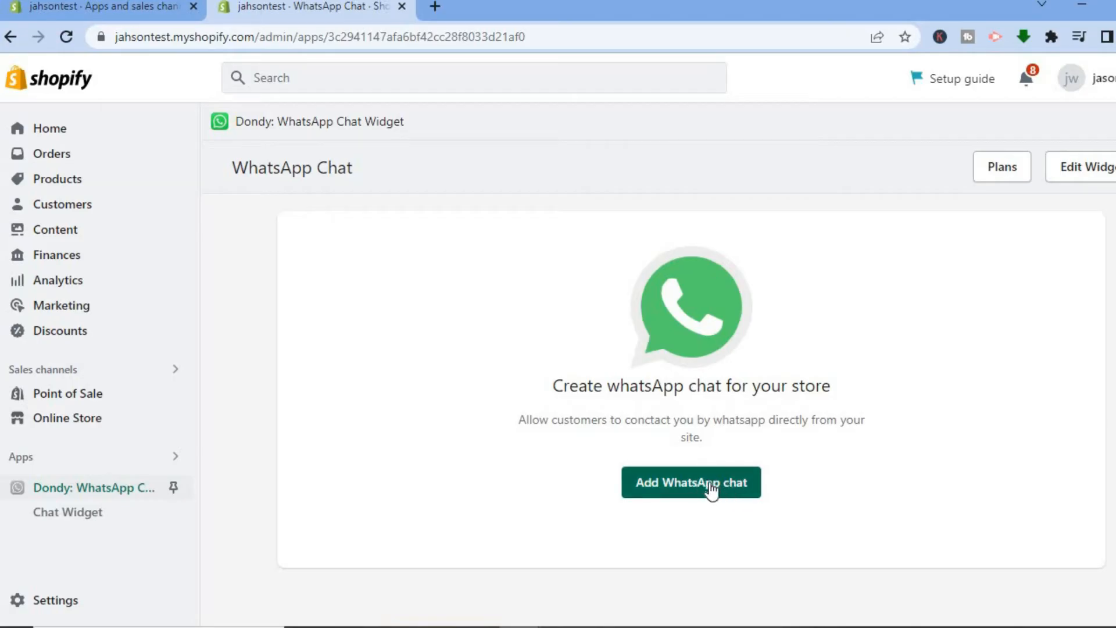
Step: Add a WhatsApp chat button with Medium size, ending on the Right location
left_click(690, 482)
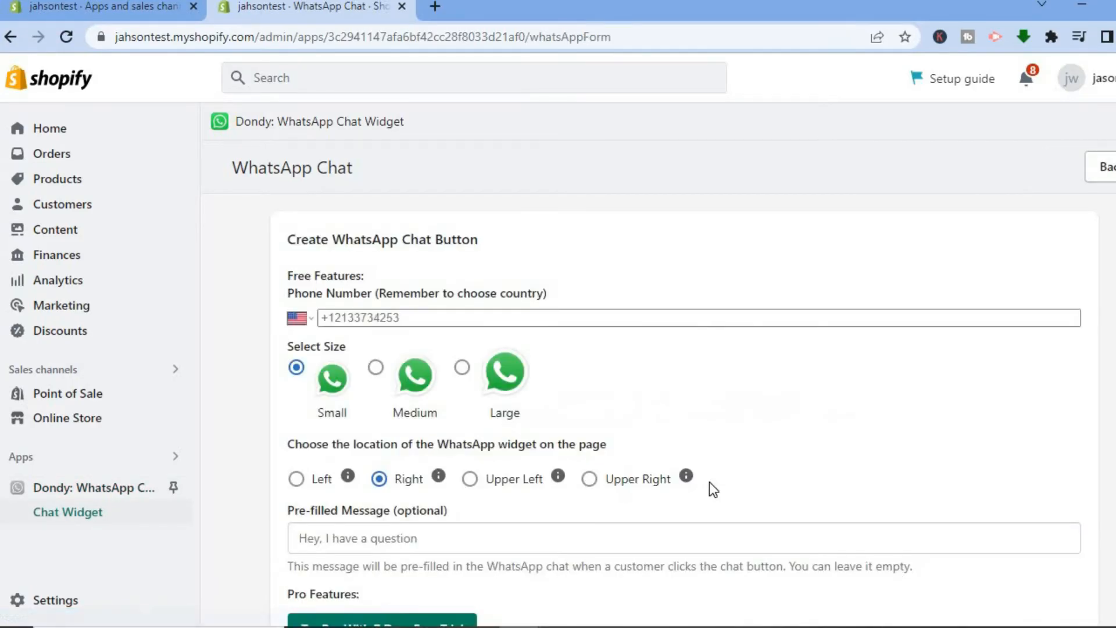
scroll("down", 3)
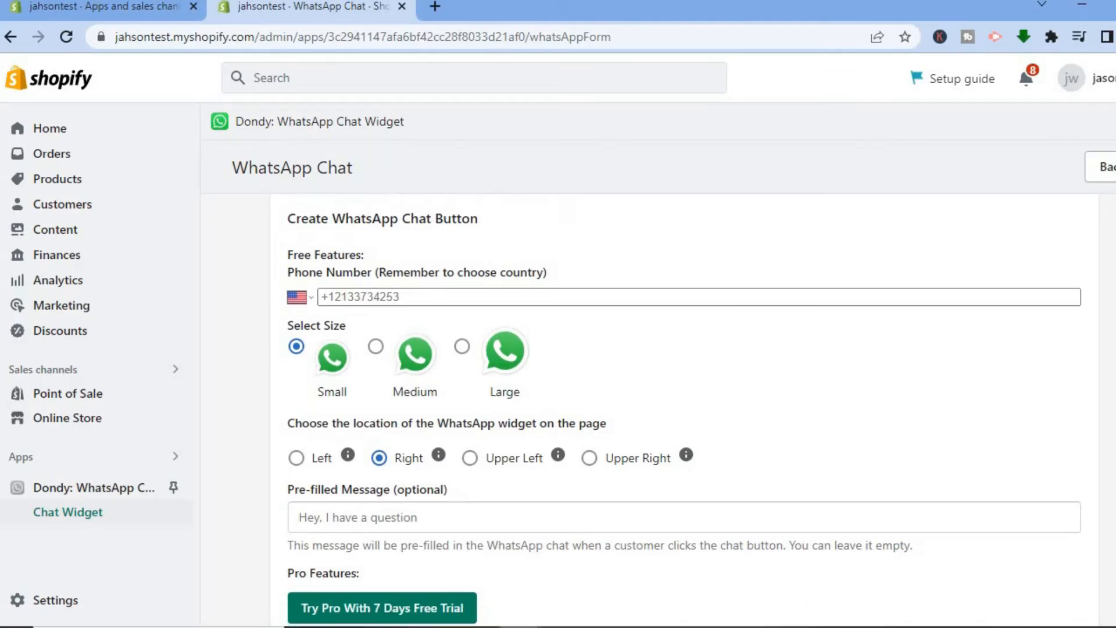
scroll("down", 3)
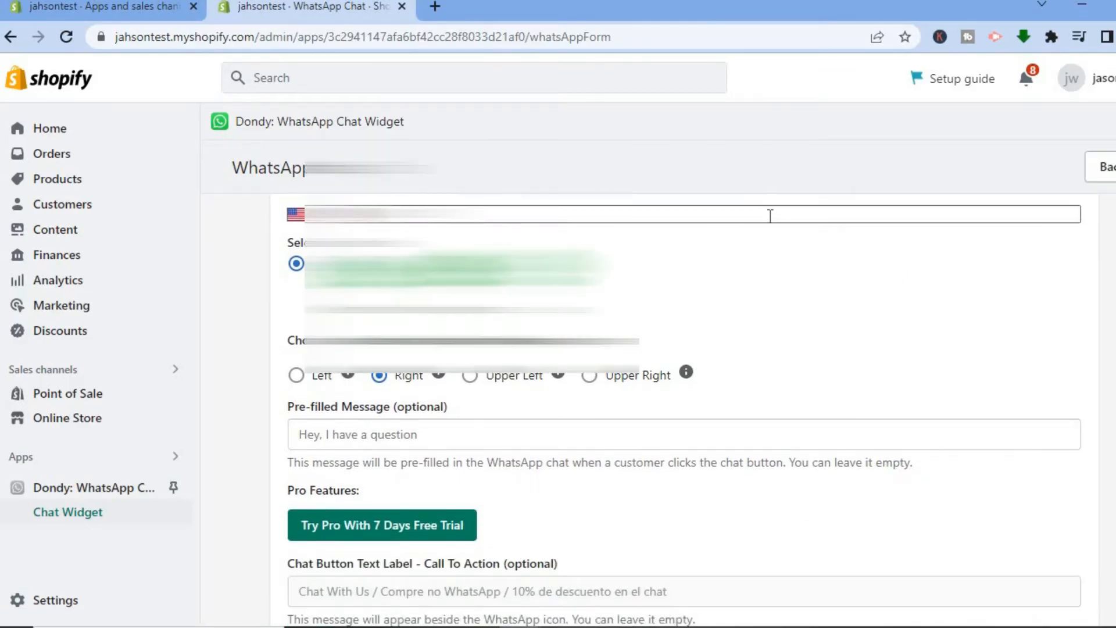
mouse_move(712, 282)
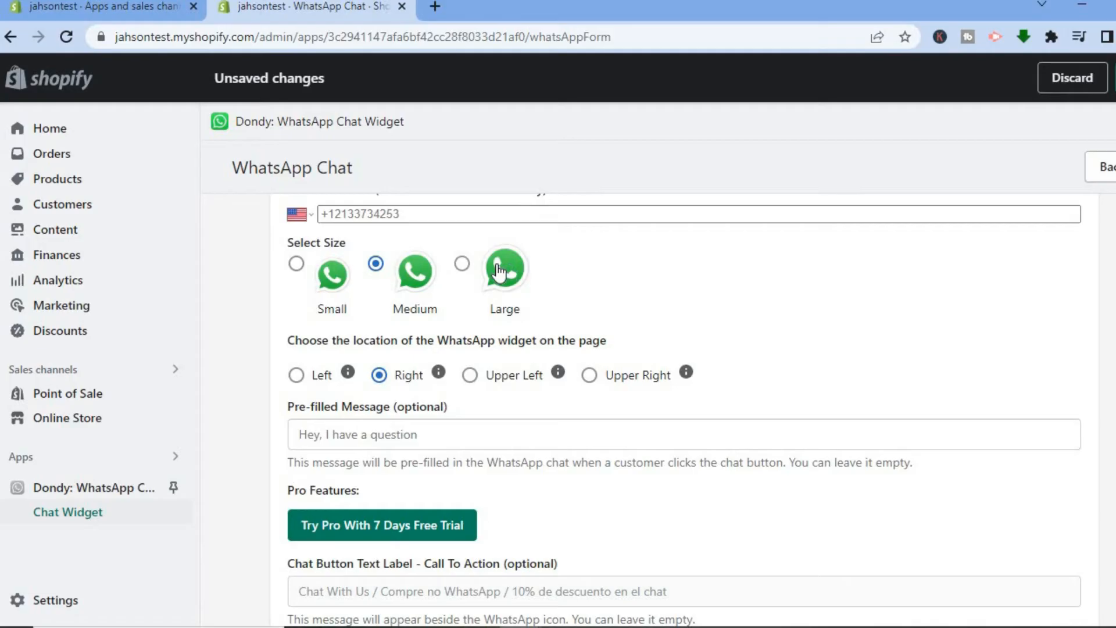
mouse_move(492, 303)
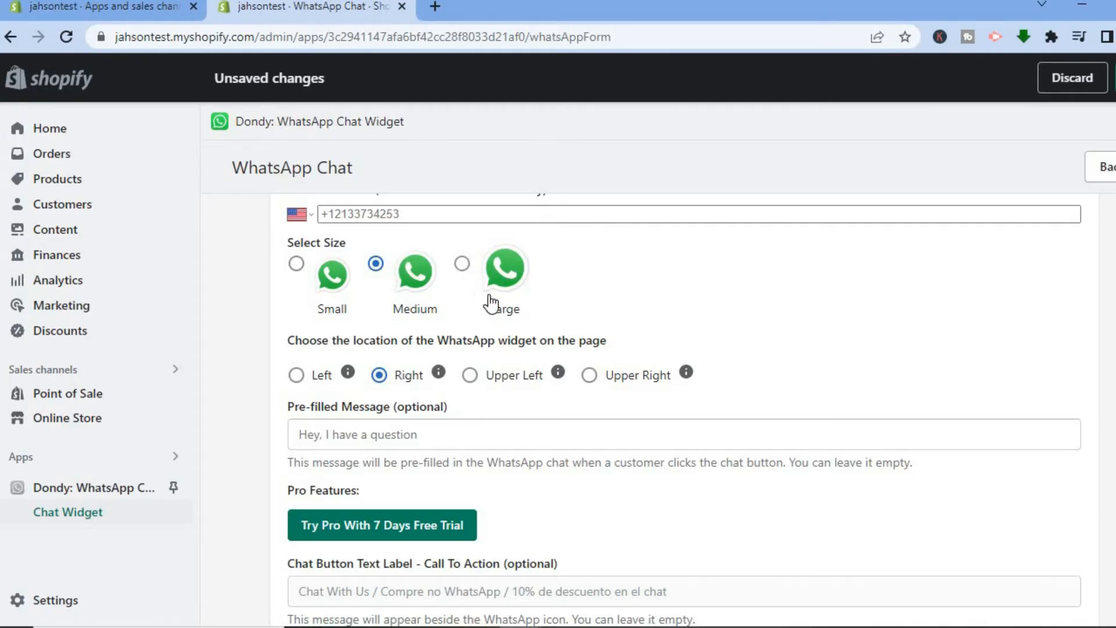
mouse_move(408, 337)
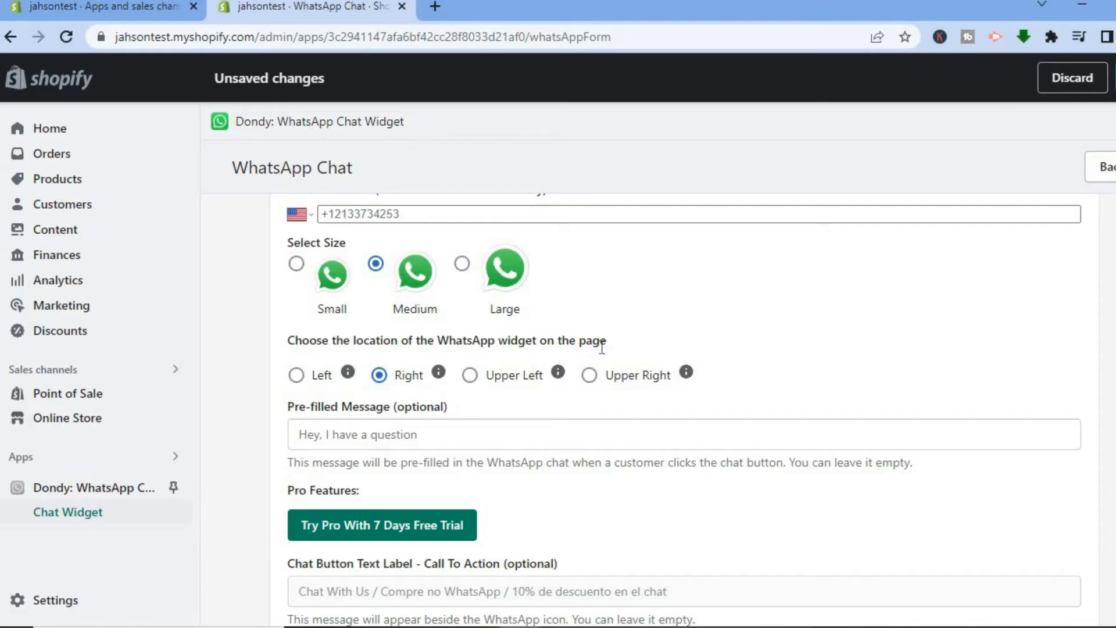
mouse_move(348, 372)
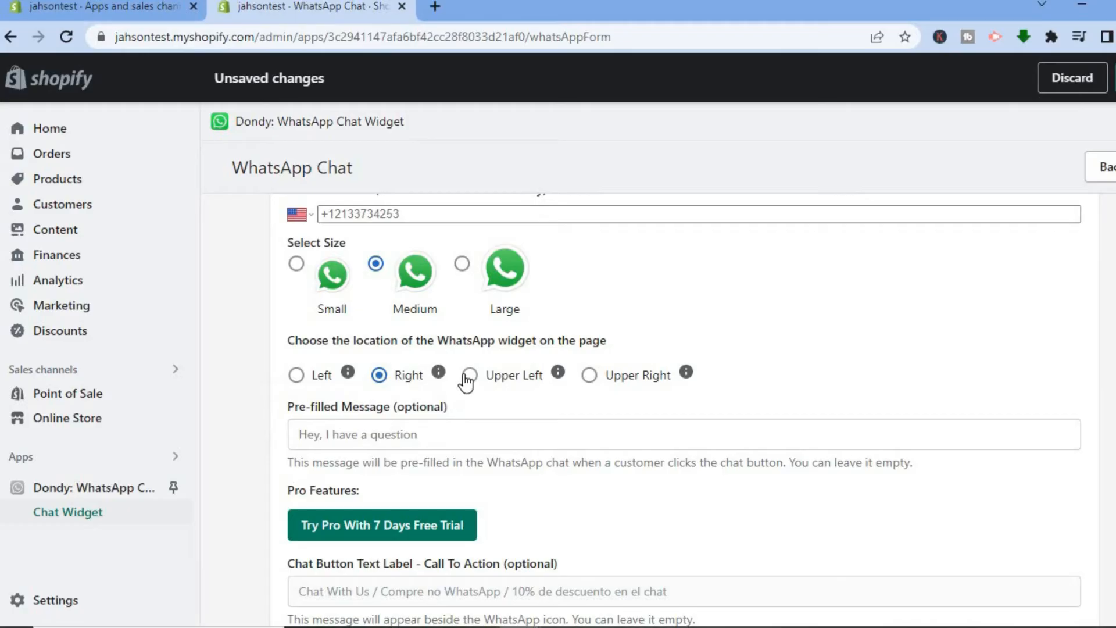
left_click(469, 375)
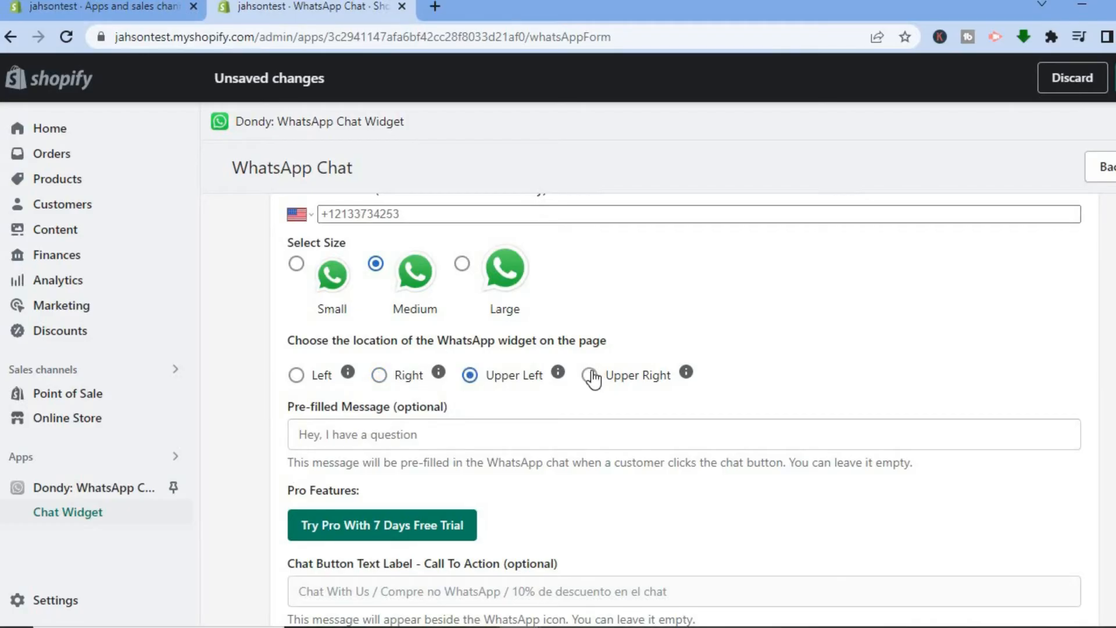
left_click(379, 374)
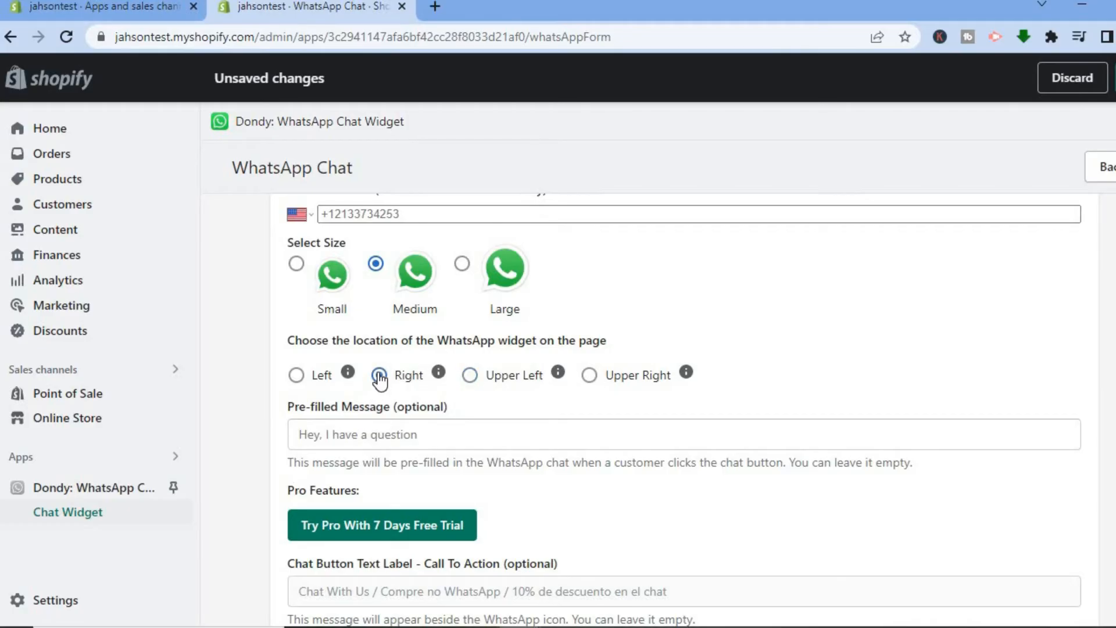
left_click(378, 374)
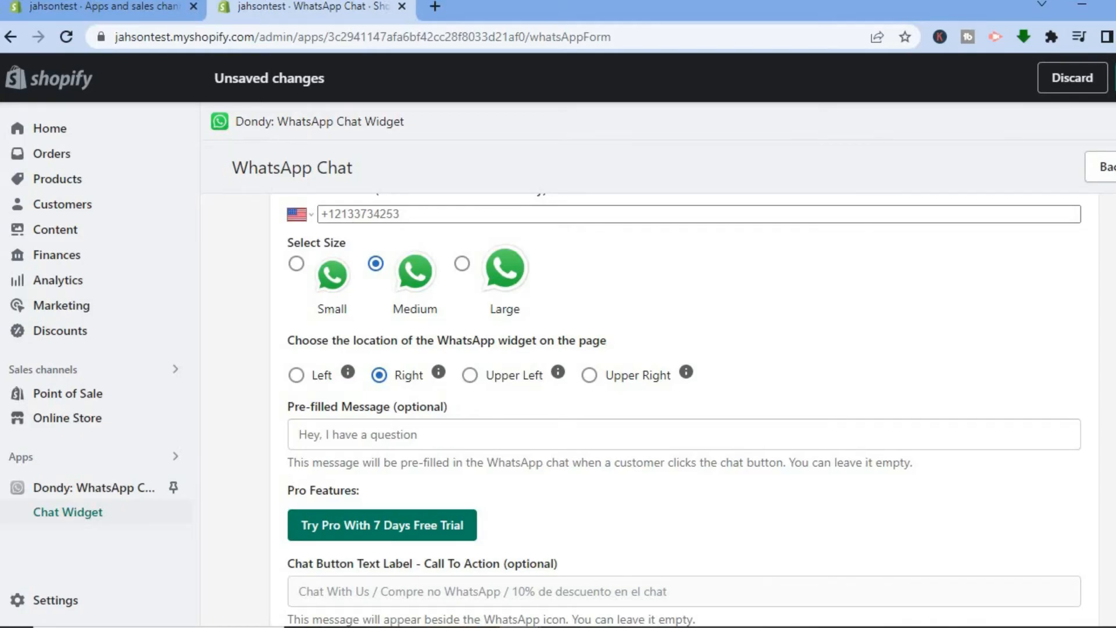
scroll("down", 3)
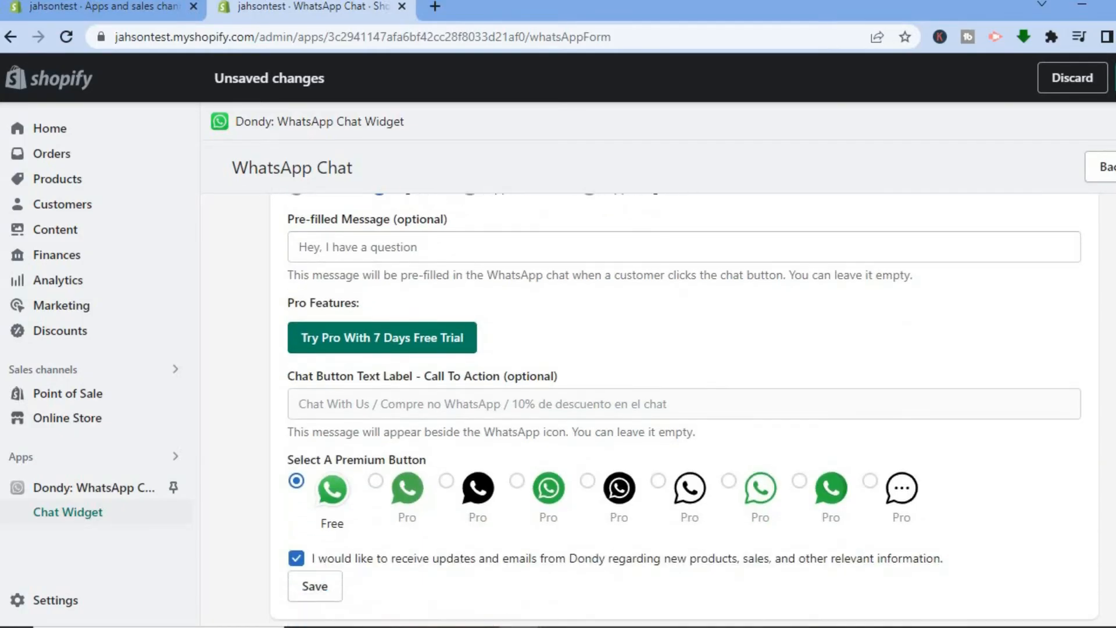
mouse_move(416, 412)
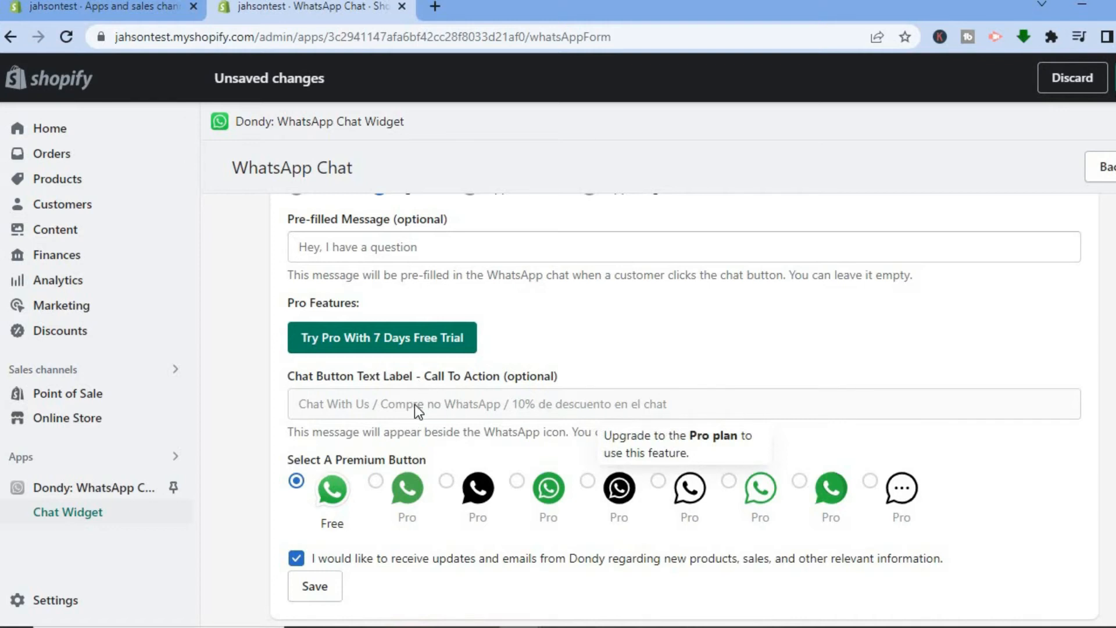
mouse_move(467, 415)
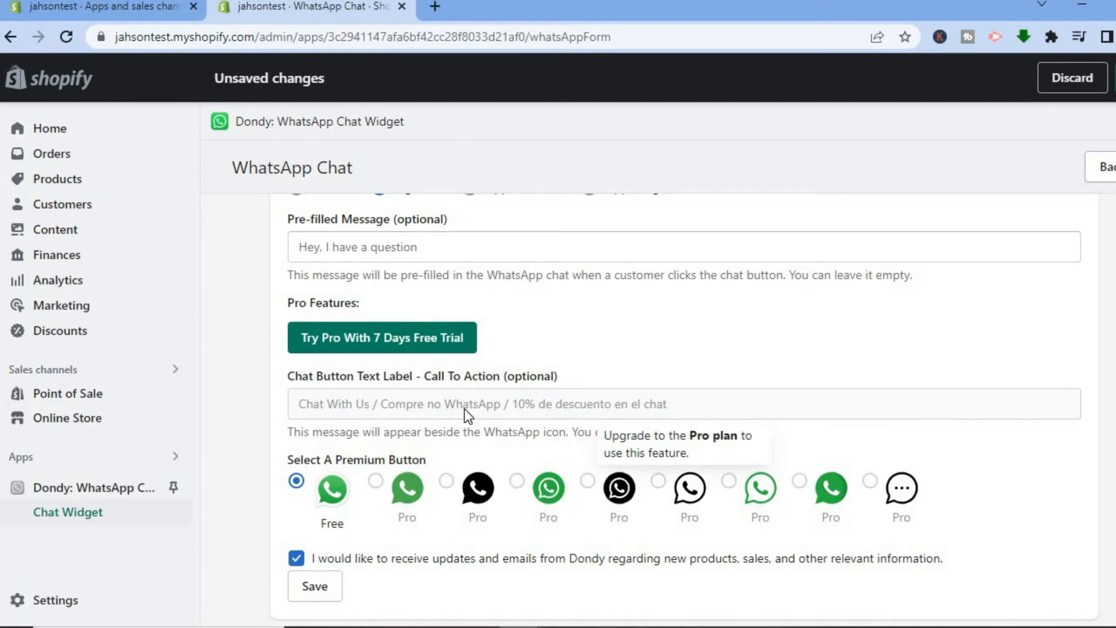
mouse_move(583, 470)
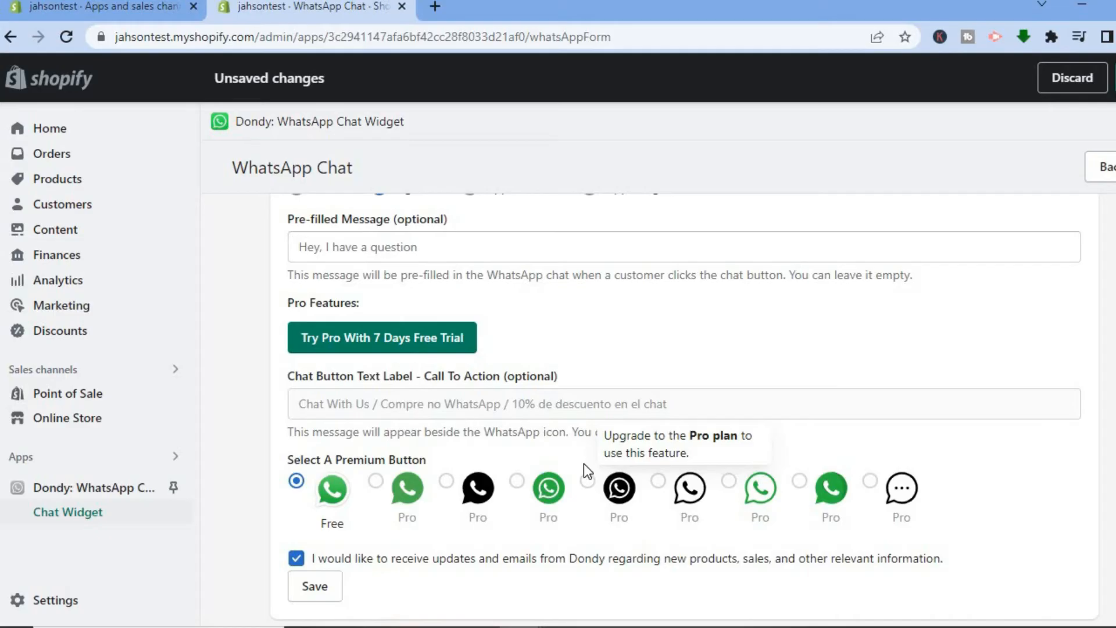
mouse_move(408, 364)
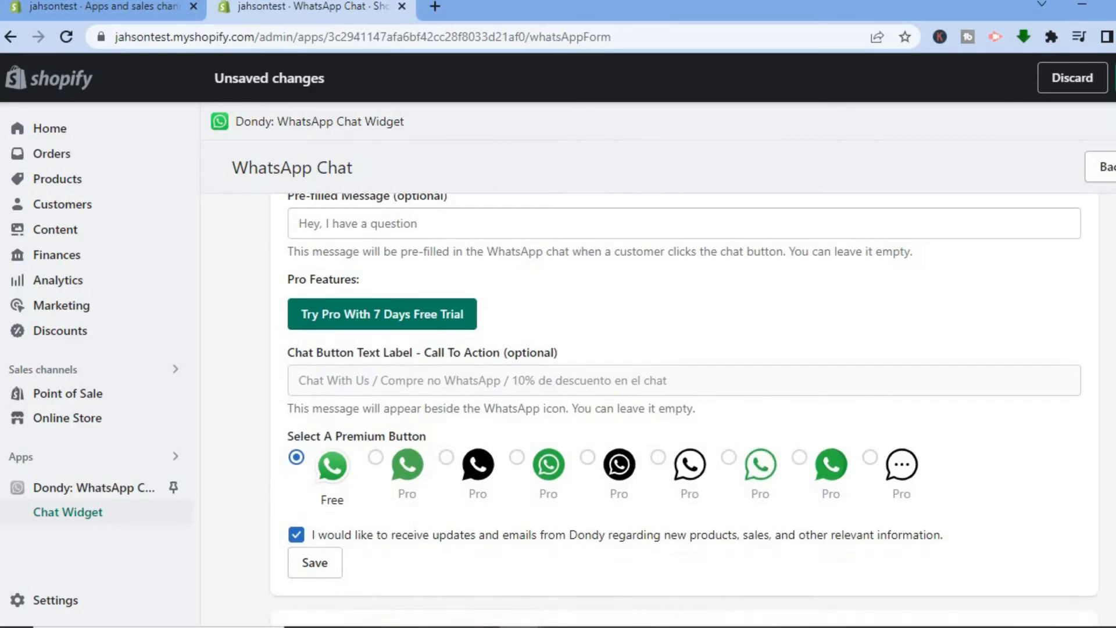
scroll("down", 3)
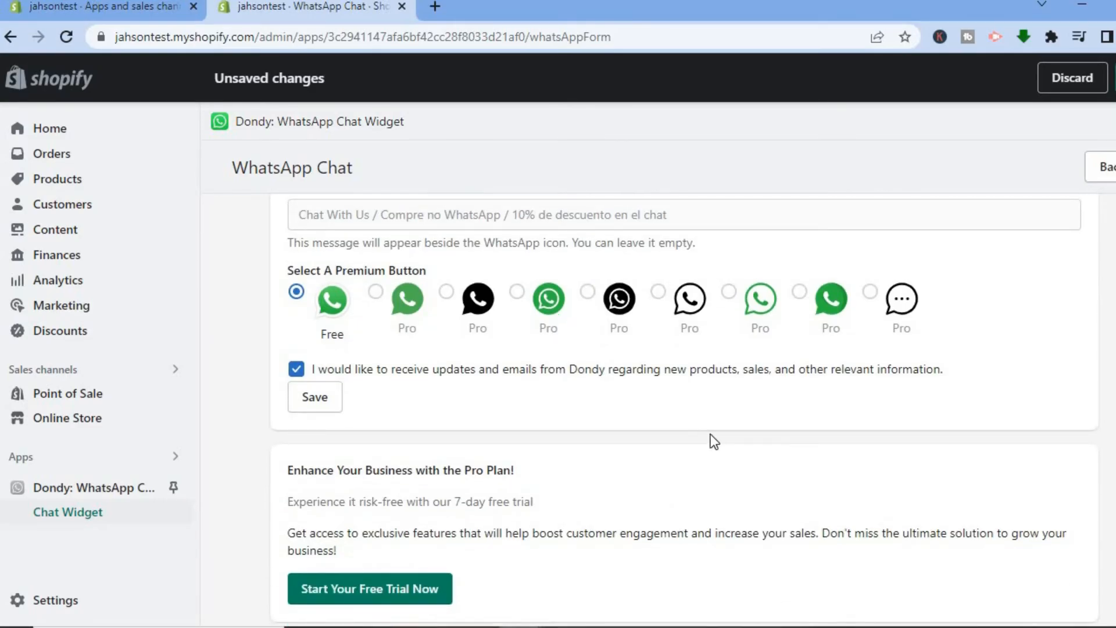
scroll("down", 3)
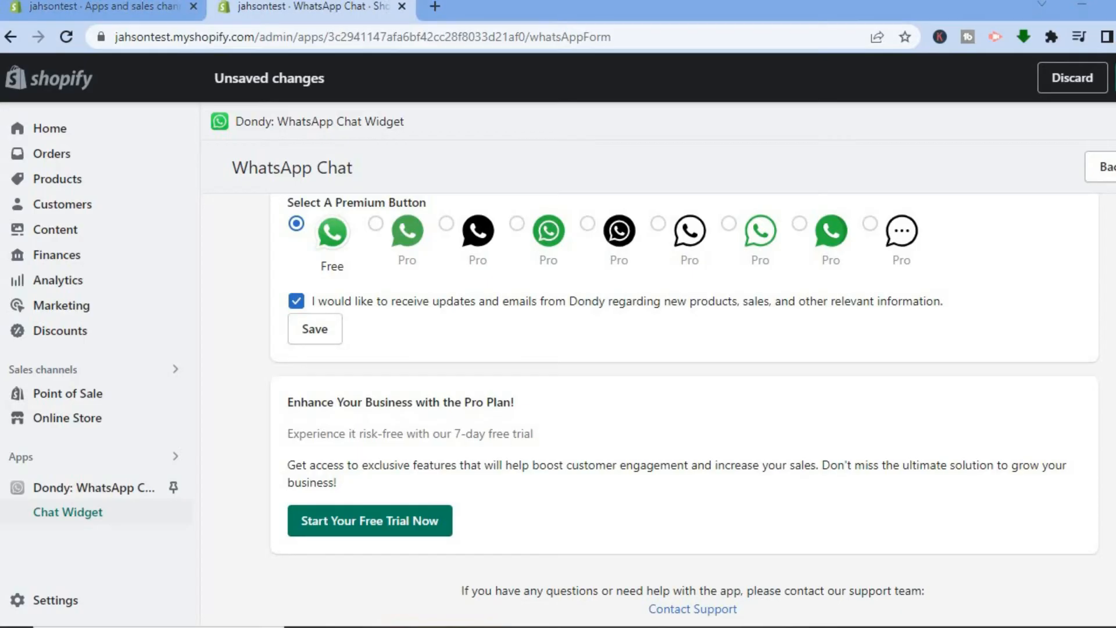
scroll("up", 3)
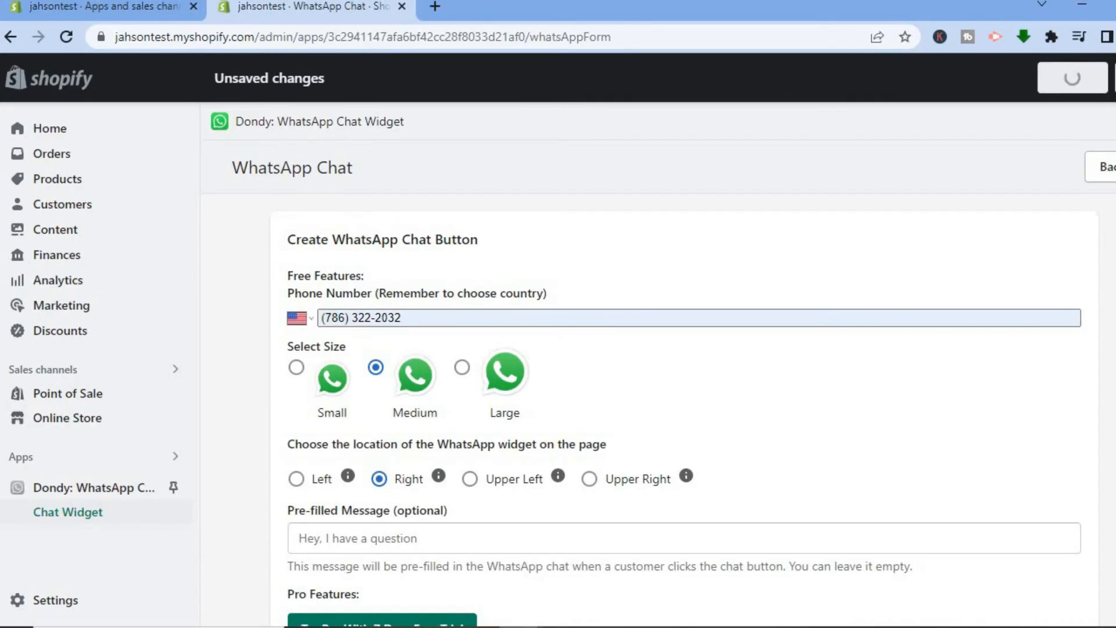
Step: Save the widget settings and follow 'Enable Widget' to the Dawn theme's App embeds
left_click(1072, 77)
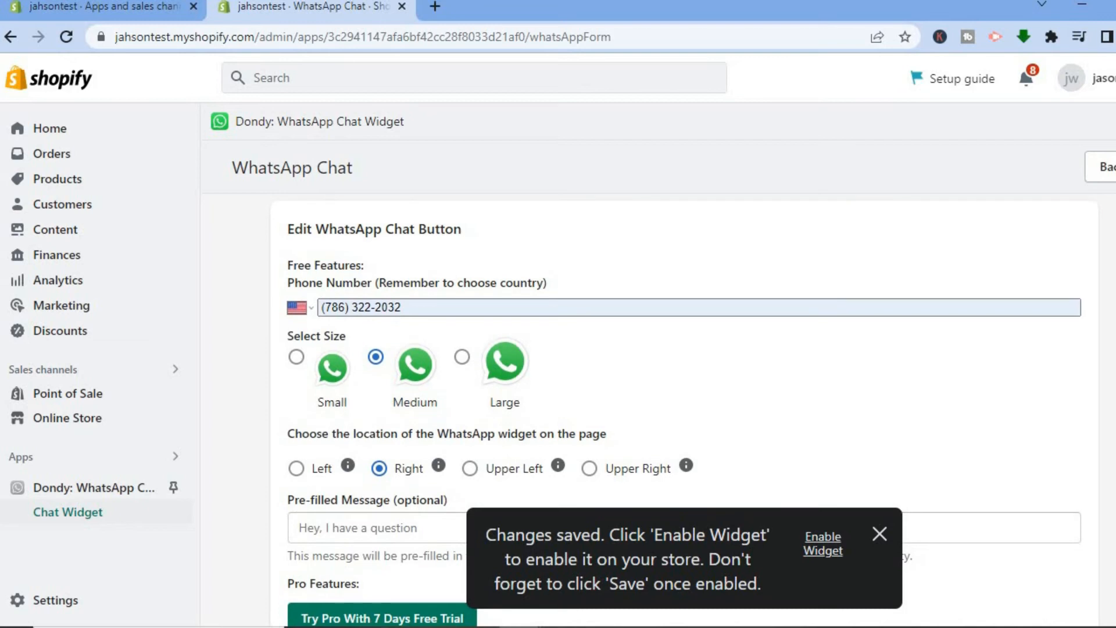
scroll("down", 3)
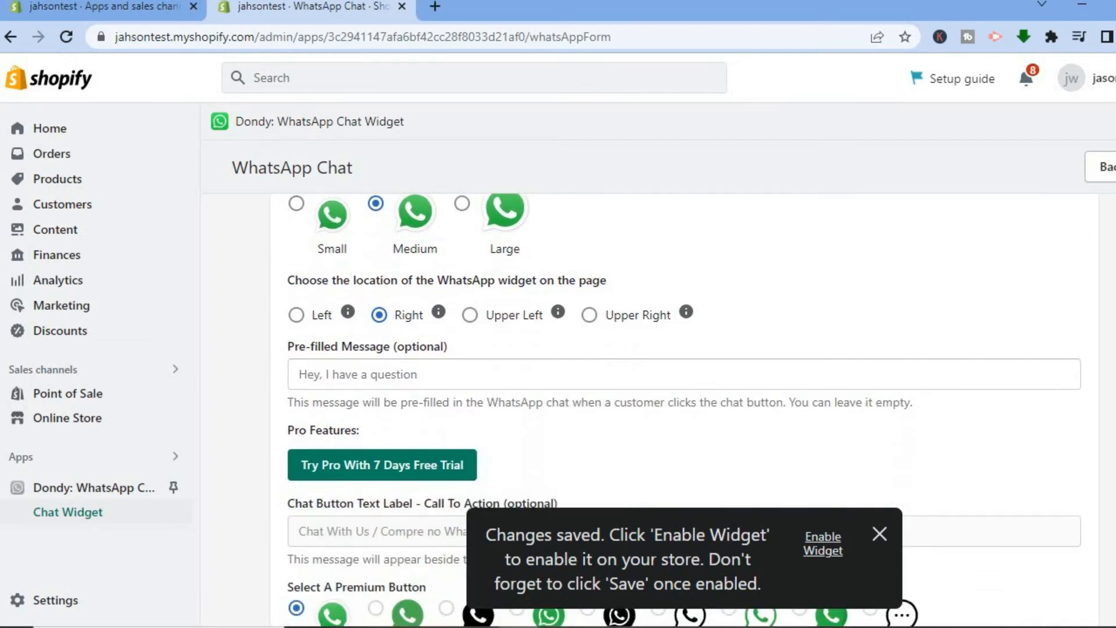
left_click(822, 543)
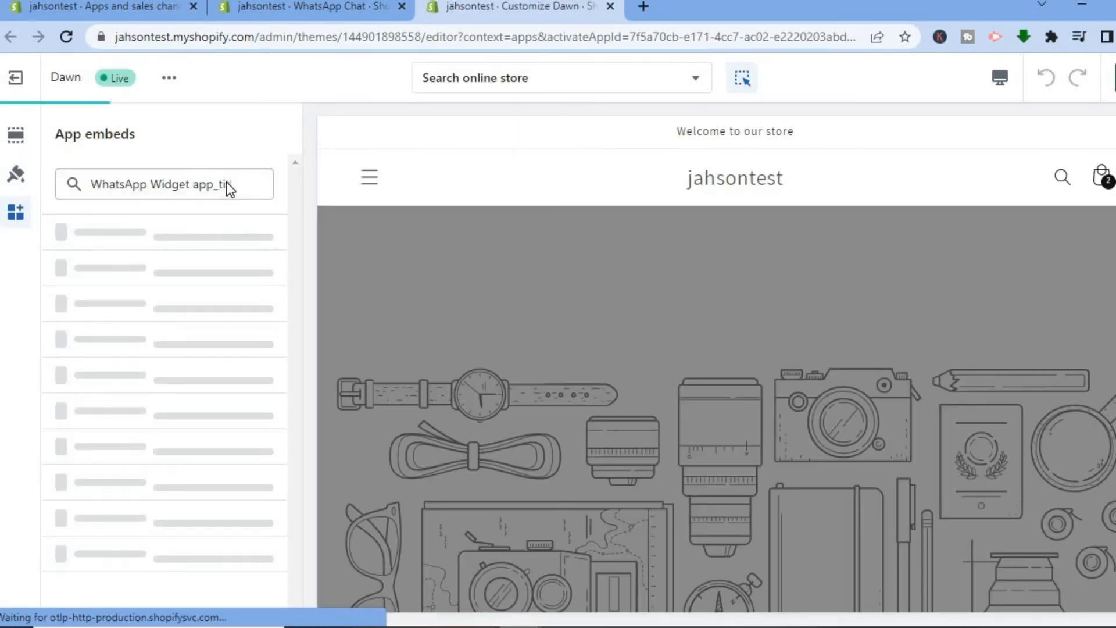
Step: Toggle on the WhatsApp Widget embed, then return to the WhatsApp Chat tab
left_click(254, 245)
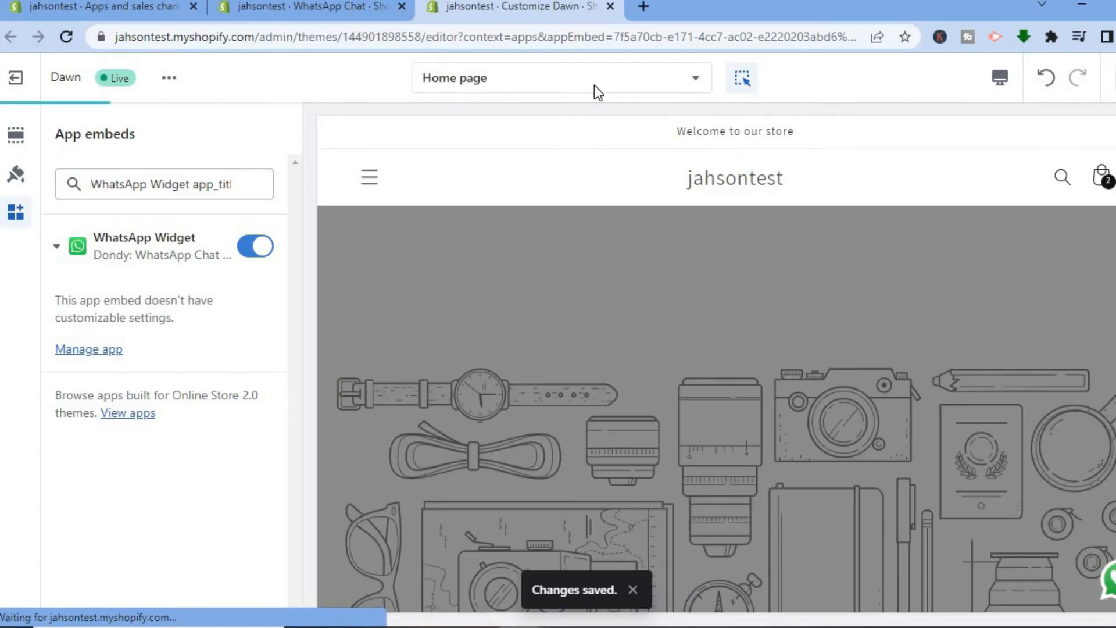
left_click(306, 6)
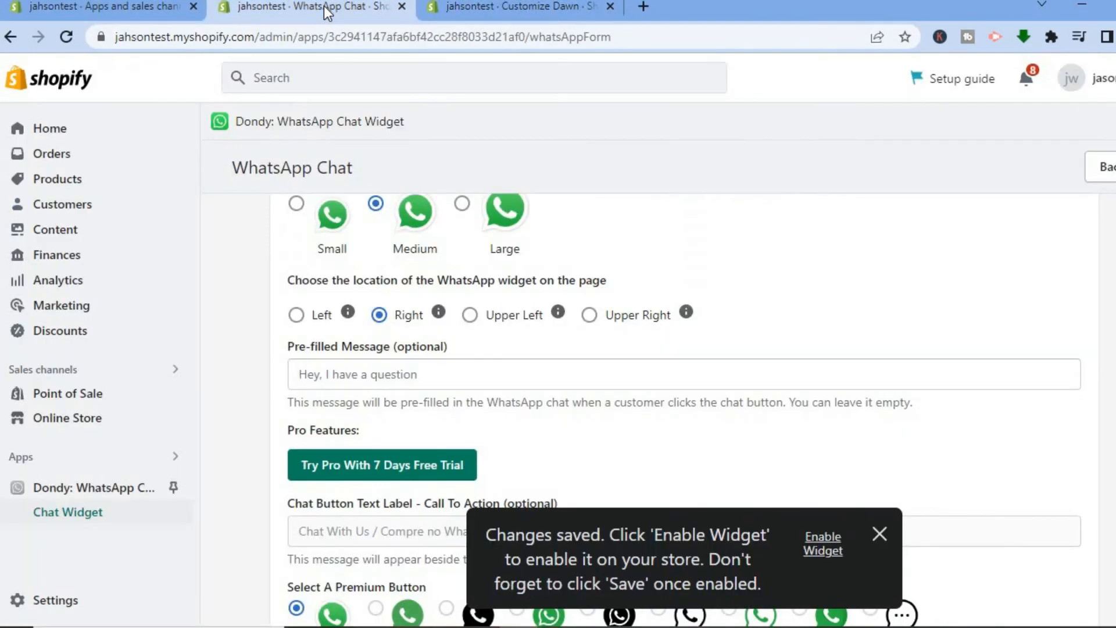
mouse_move(147, 424)
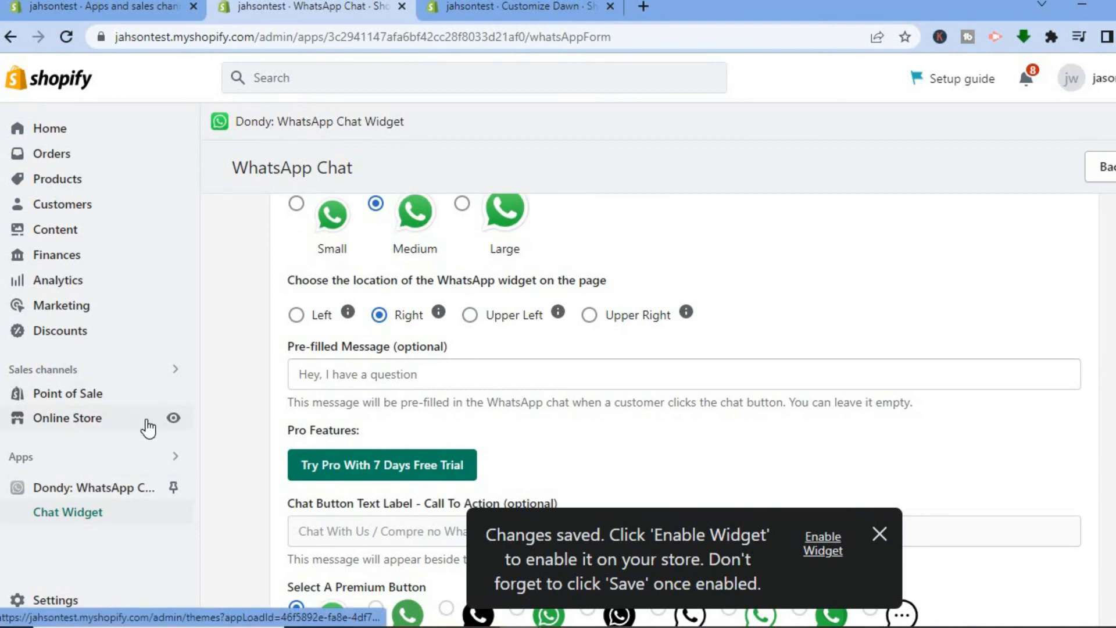
mouse_move(173, 418)
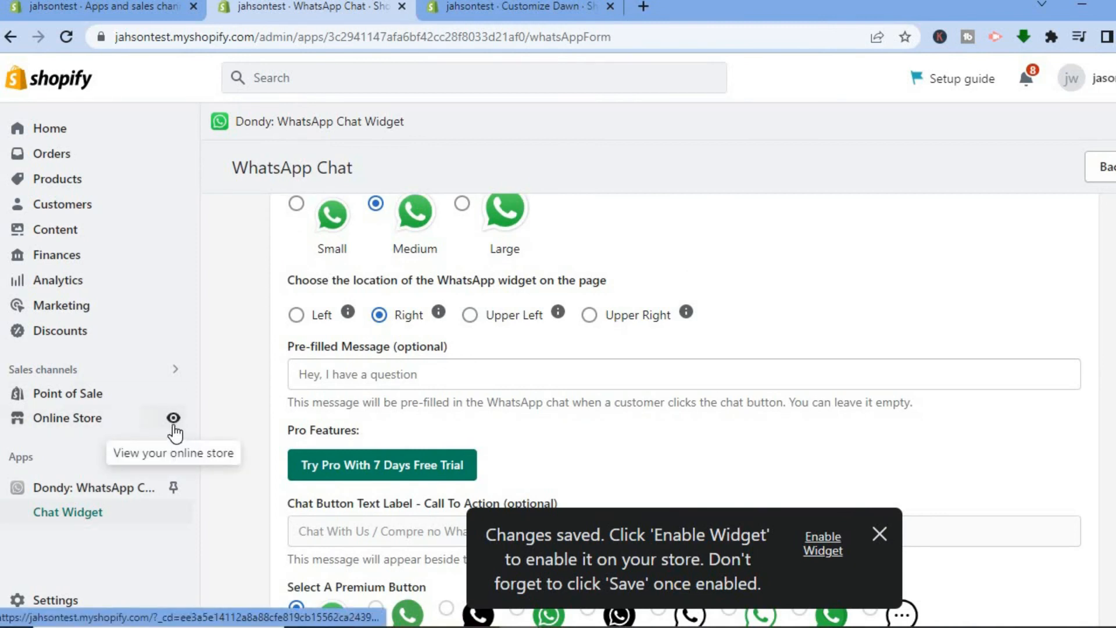
Step: View the live jahsontest storefront from the Online Store eye icon
left_click(172, 418)
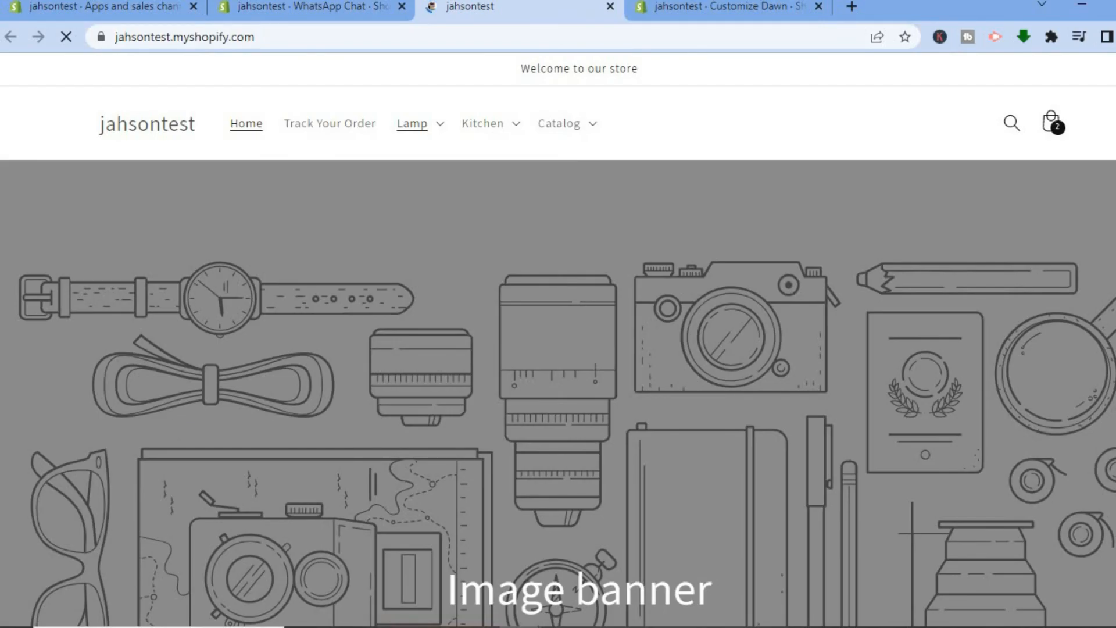
Step: Scroll through the storefront home page and the Pericat projector product page
scroll("down", 3)
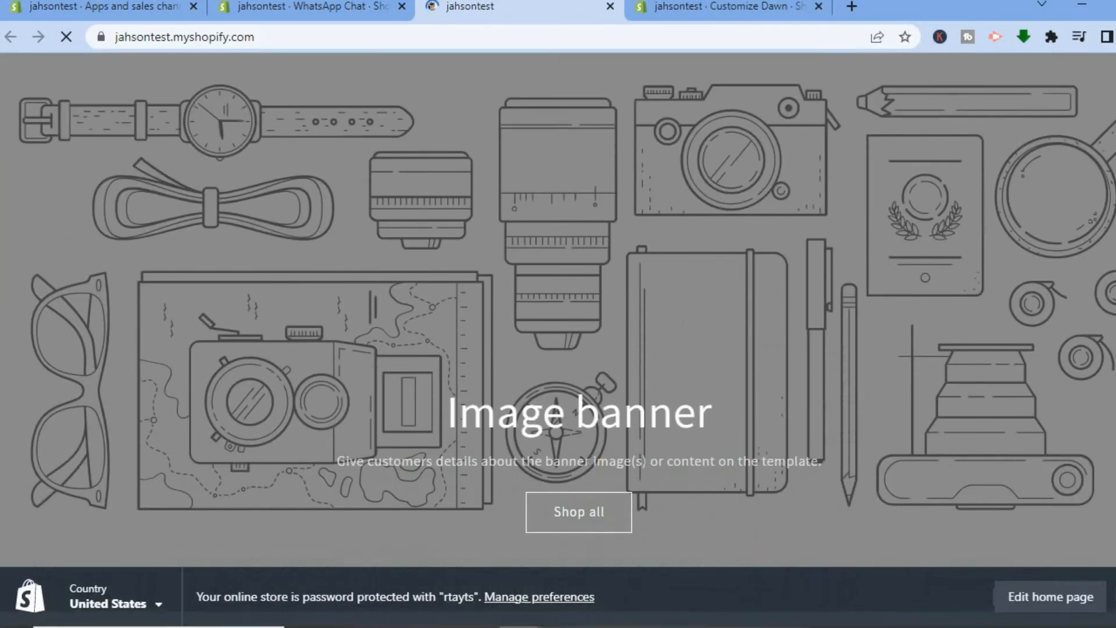
scroll("down", 3)
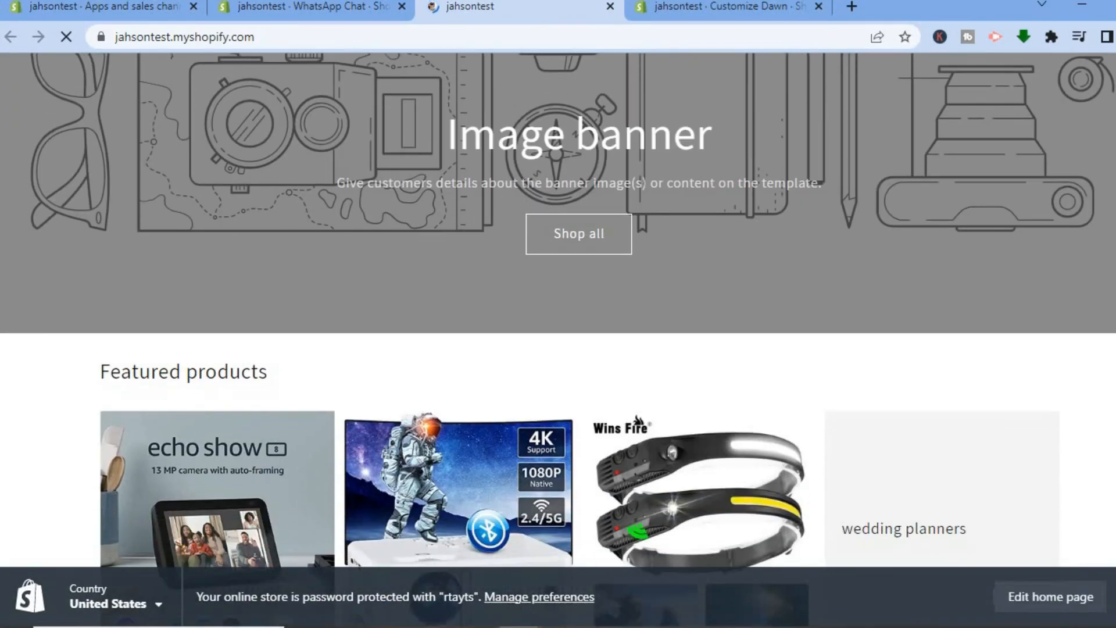
scroll("down", 3)
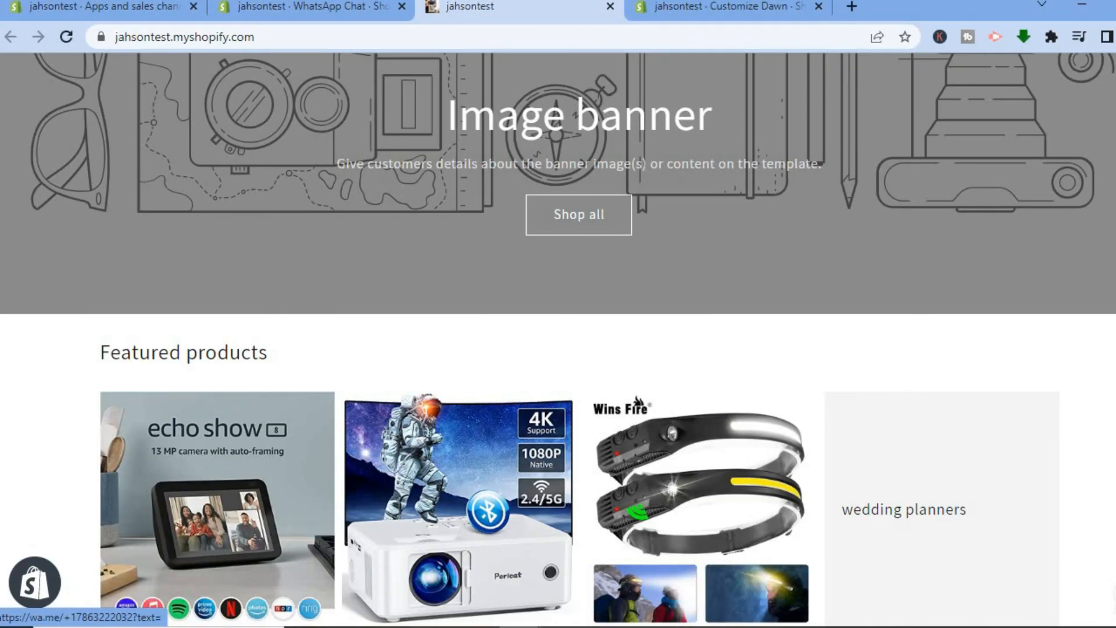
mouse_move(459, 487)
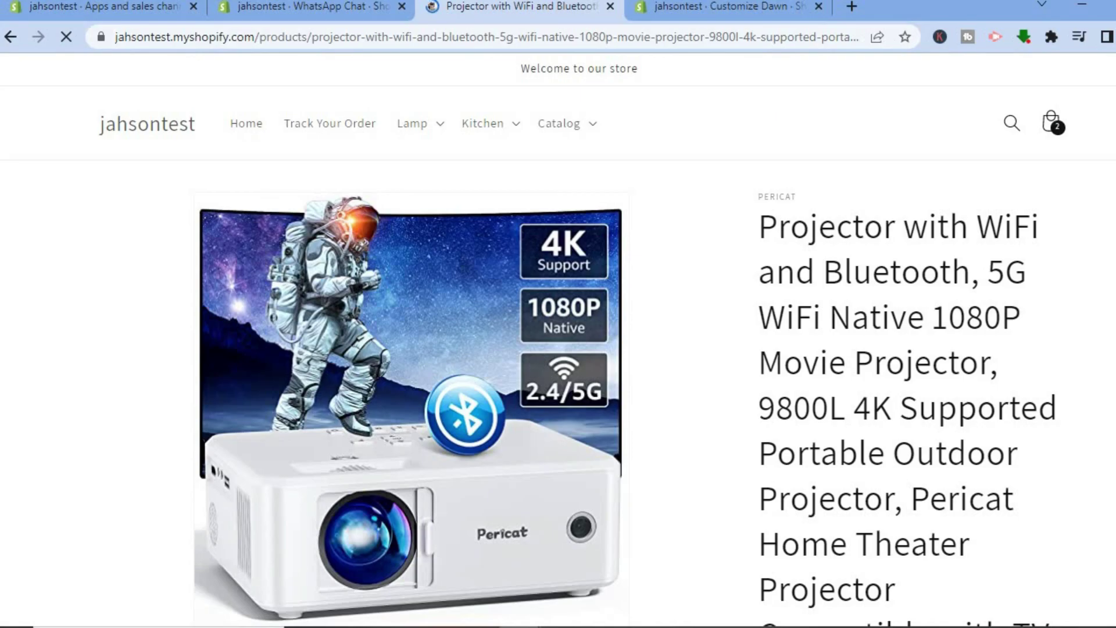
scroll("down", 3)
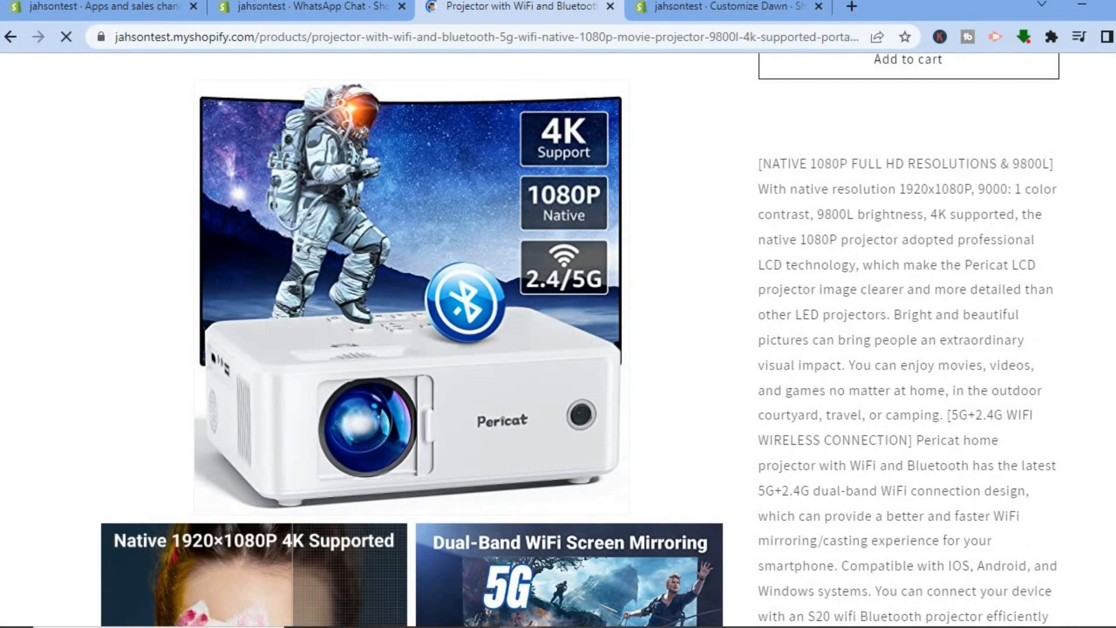
scroll("up", 3)
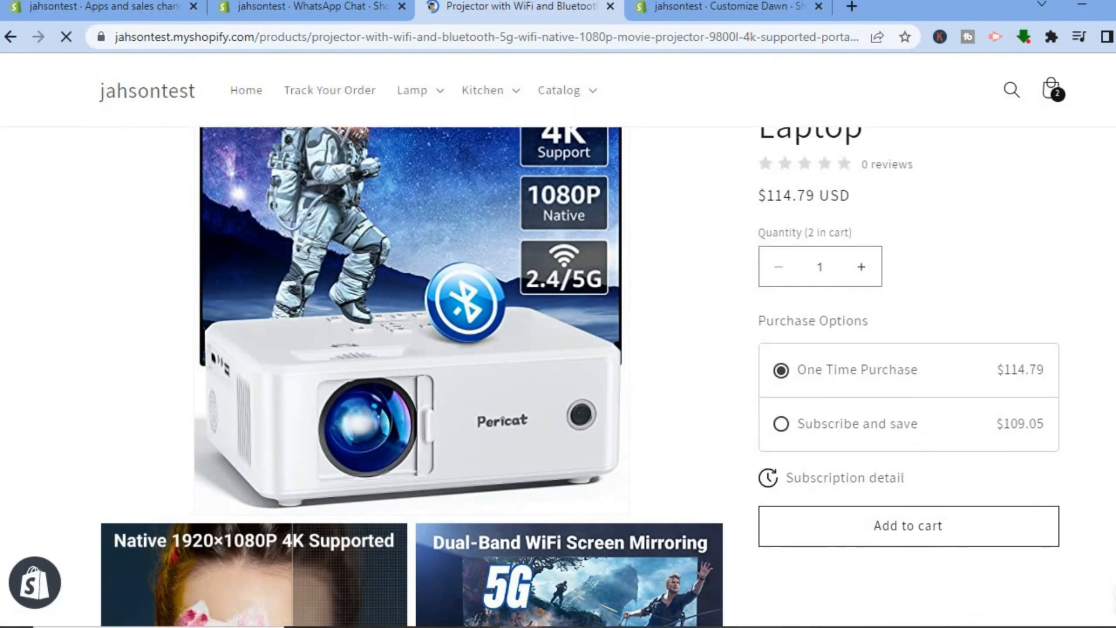